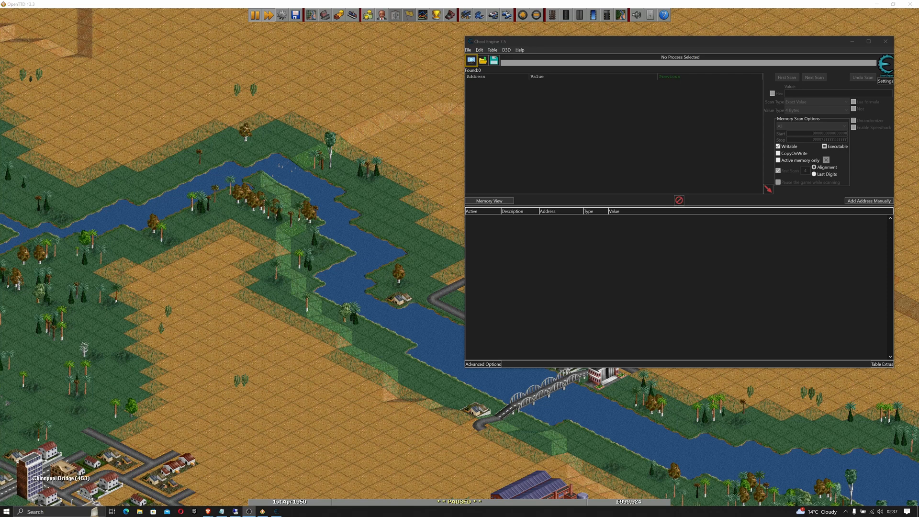
Step: Attach to the OpenTTD 13.3 process from the process list, declining its associated cheat table
click(470, 60)
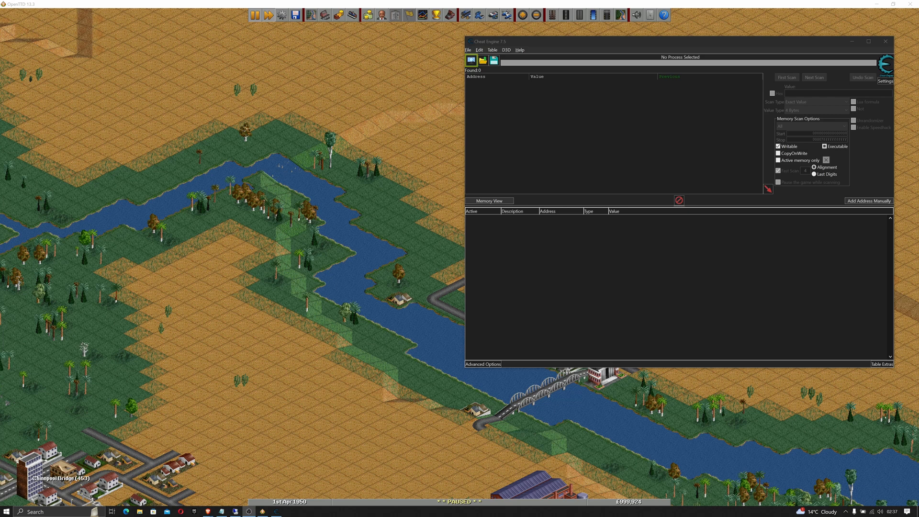
click(471, 60)
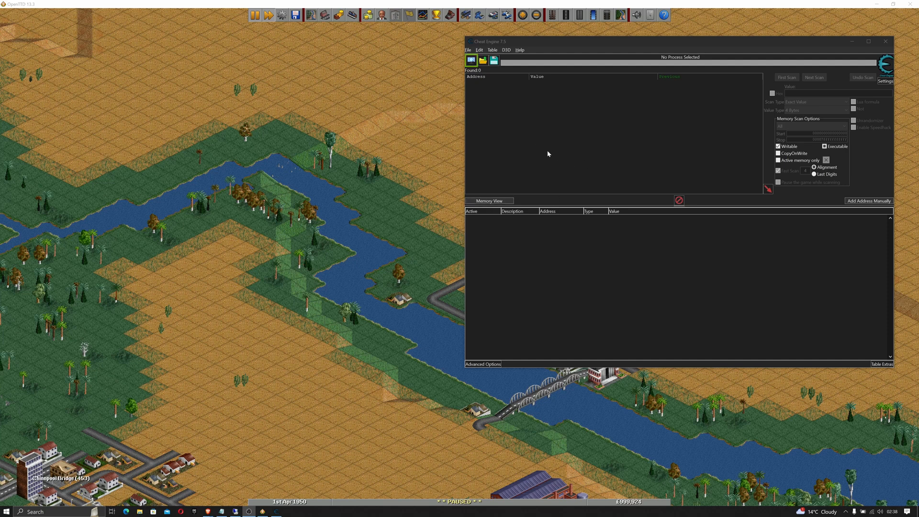
click(468, 49)
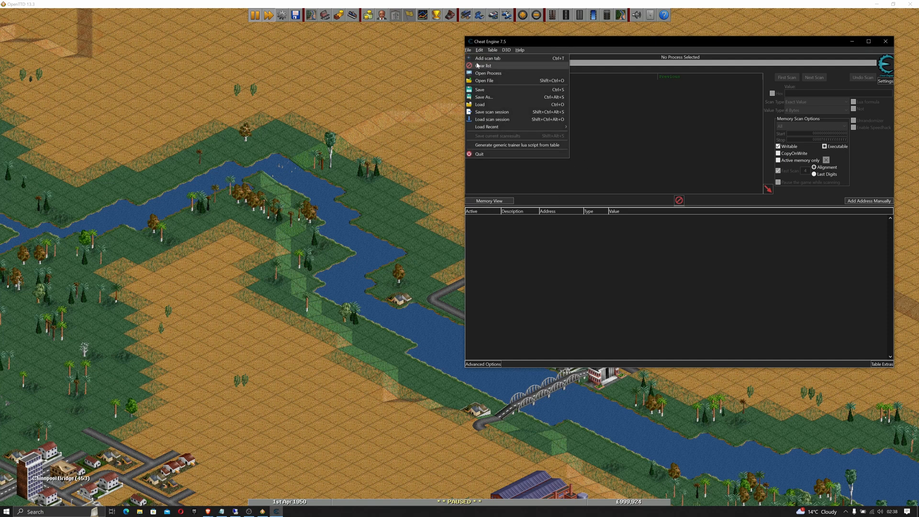
click(487, 73)
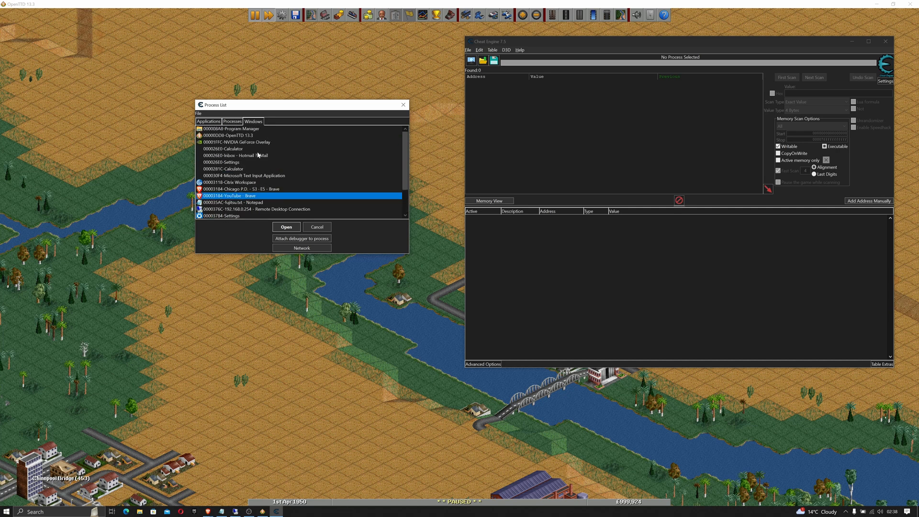
click(228, 135)
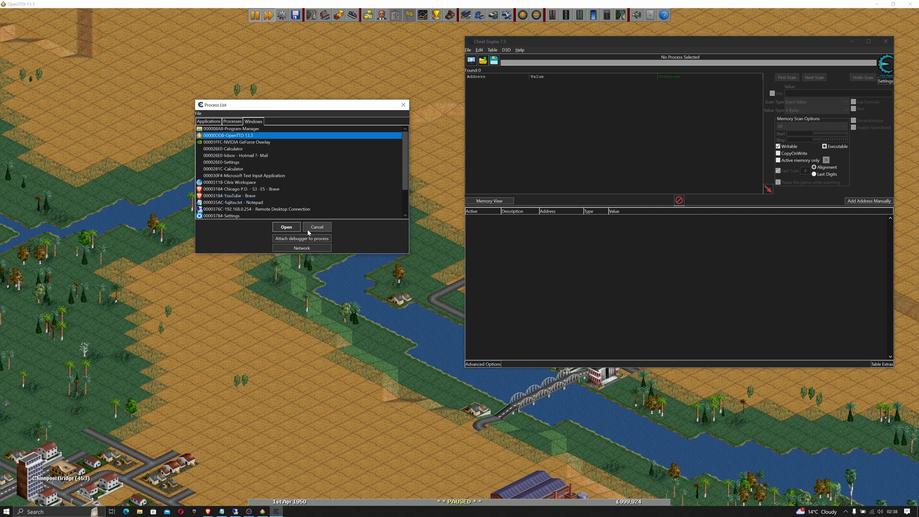
click(286, 226)
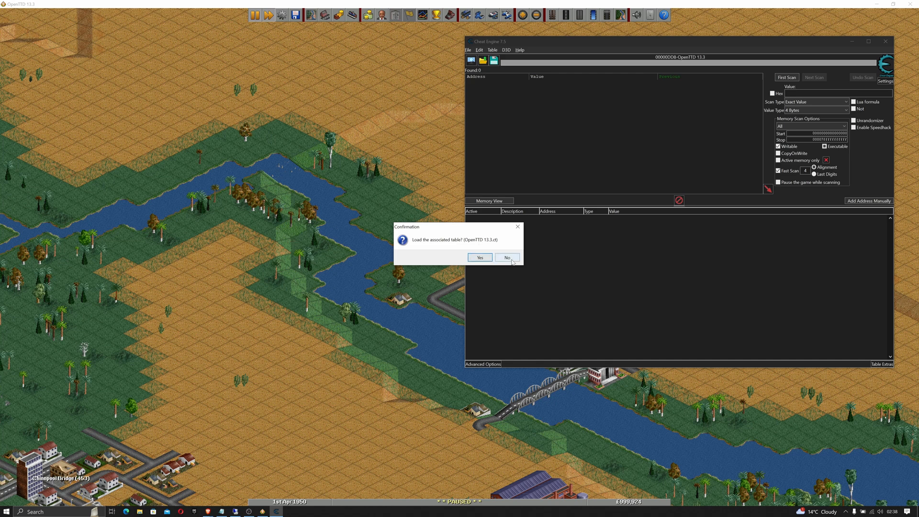
click(505, 257)
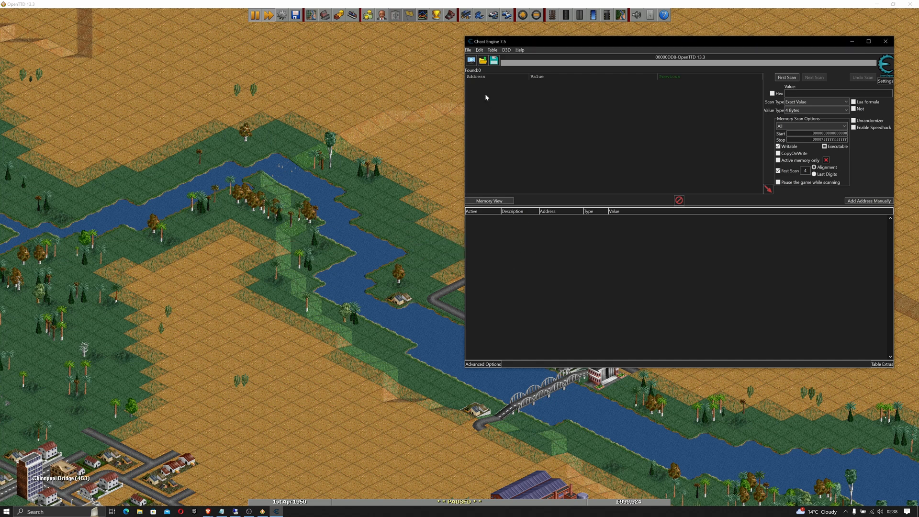
Step: Abandon the Open File browse and load the recent OpenTTD table listing Money and Loan pointers
click(468, 50)
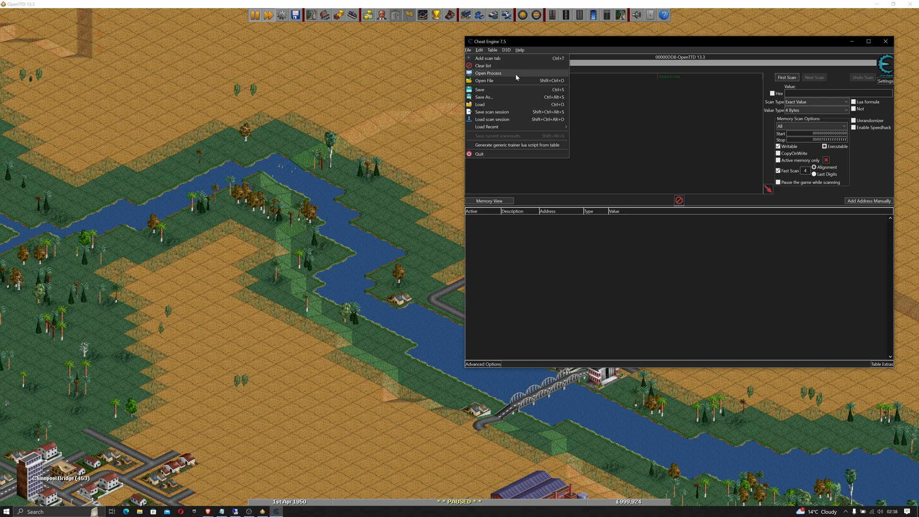
mouse_move(503, 82)
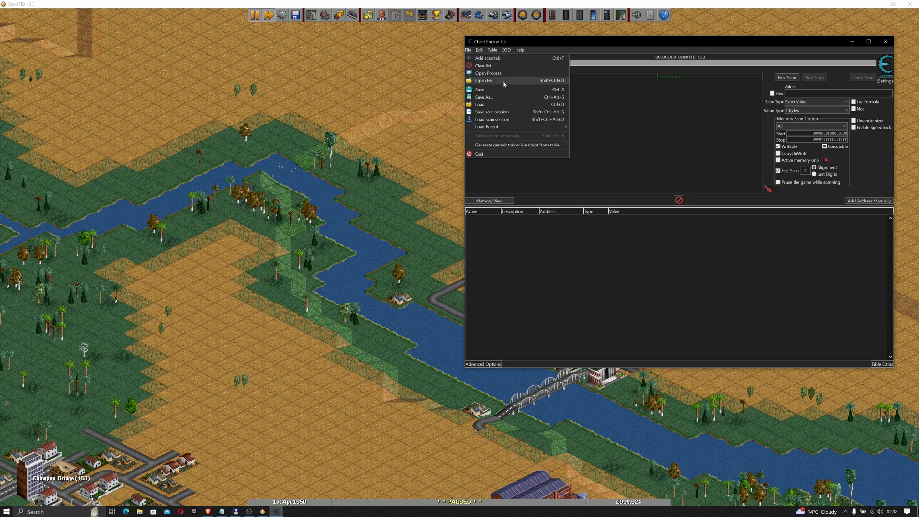
click(483, 81)
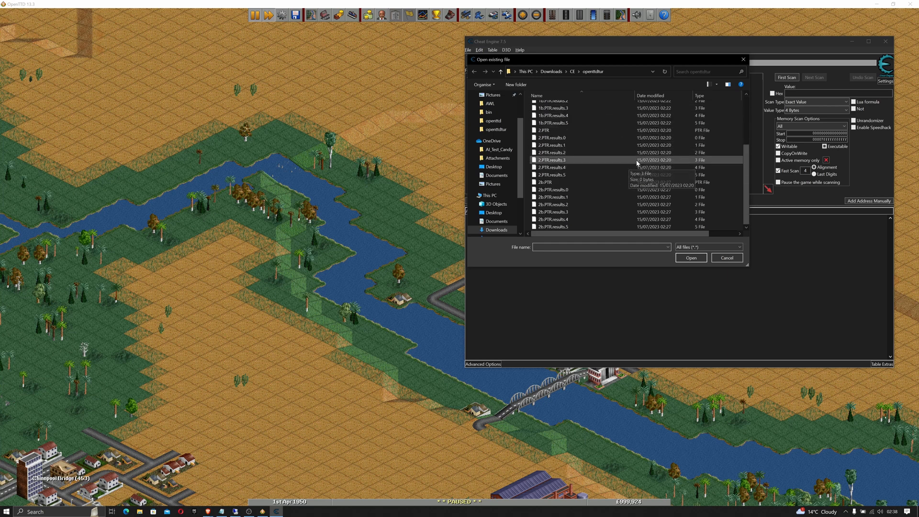
click(500, 71)
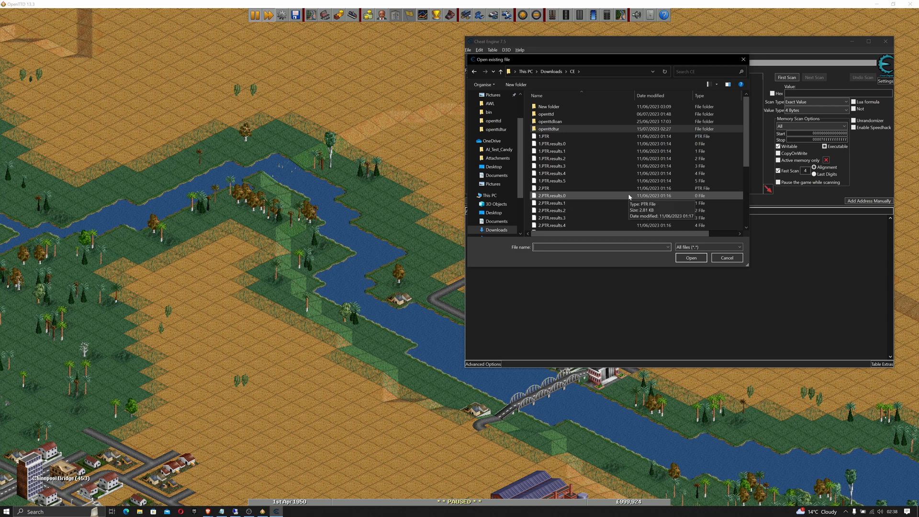
click(726, 257)
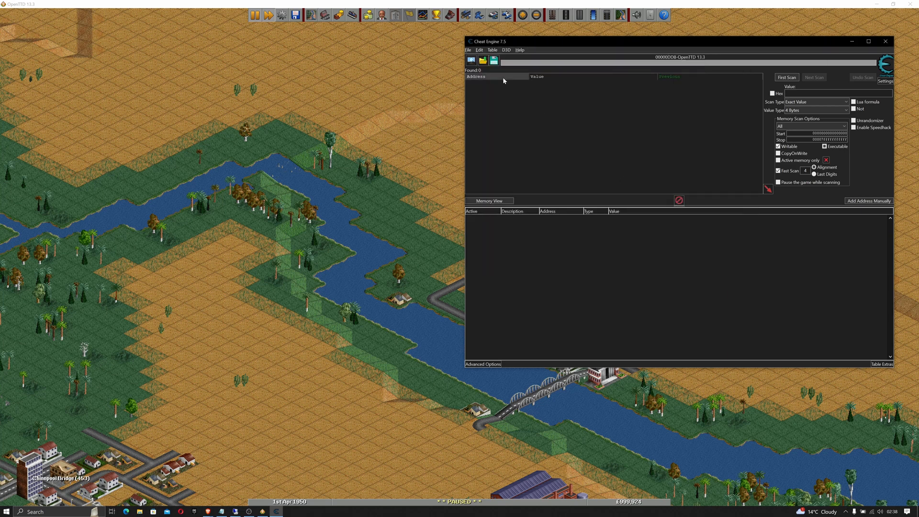
click(468, 49)
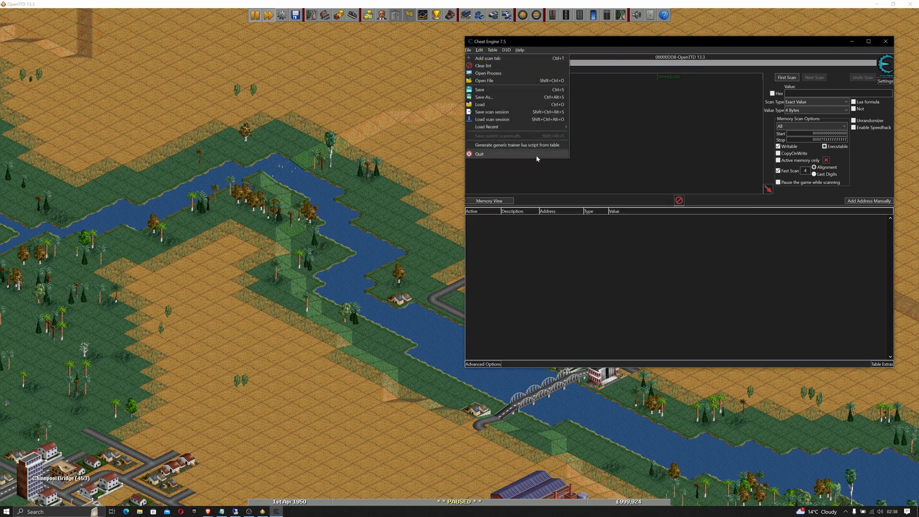
mouse_move(486, 126)
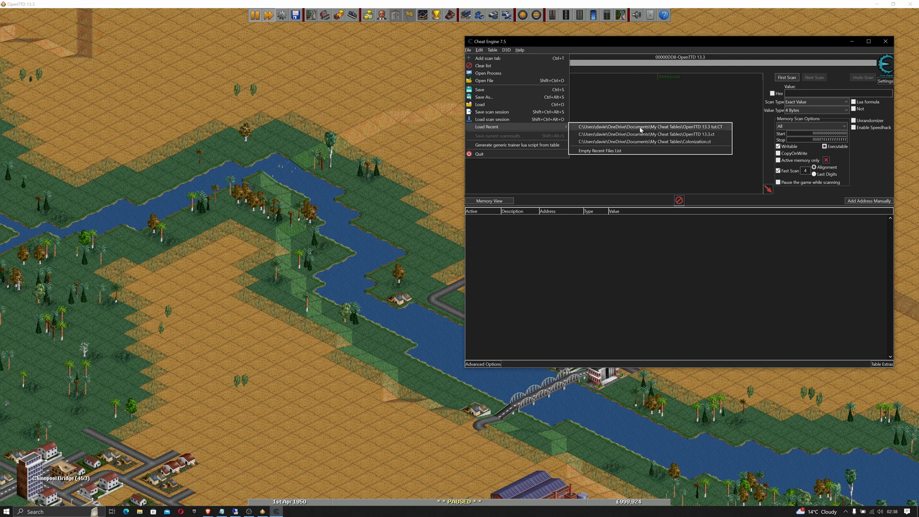
click(650, 127)
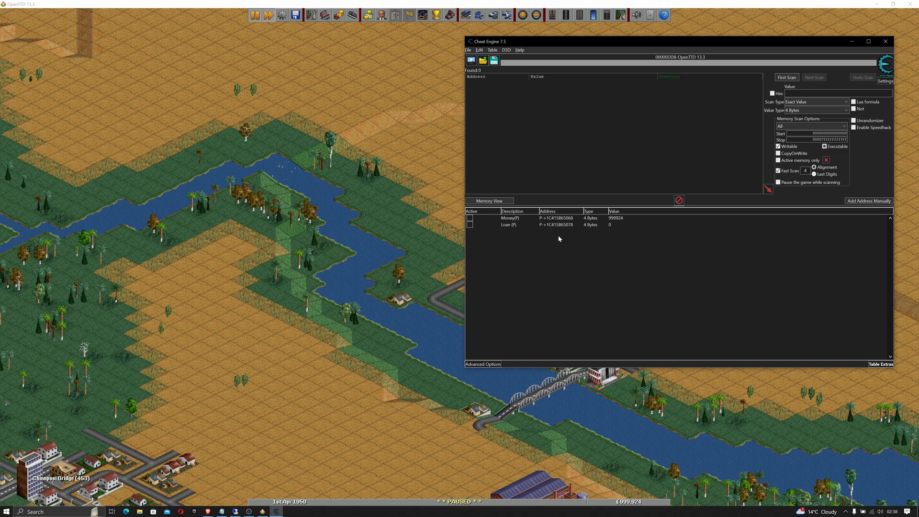
mouse_move(566, 242)
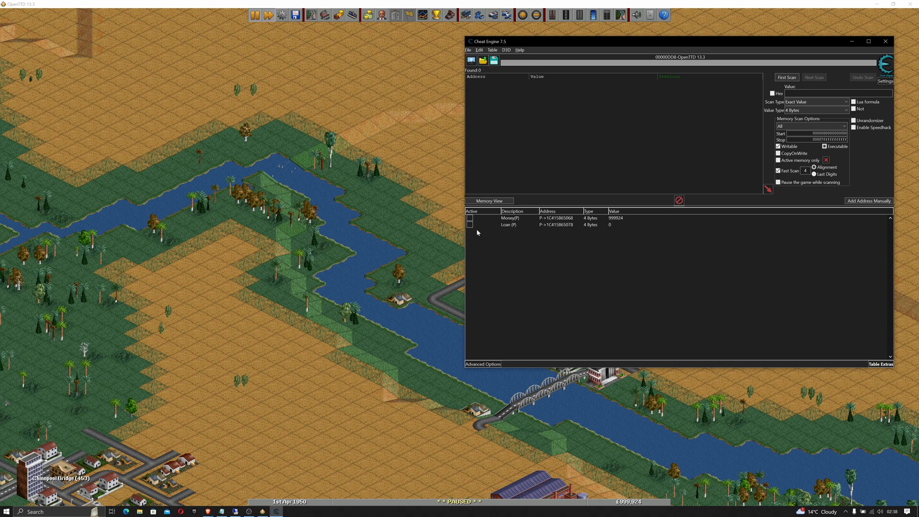
Step: Start generating a trainer from the table and move the Trainer generator window higher
click(468, 50)
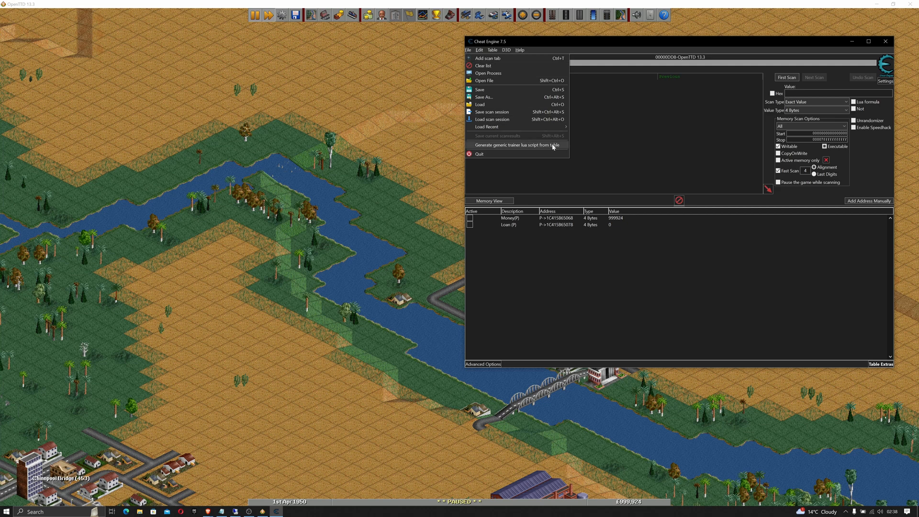
click(514, 145)
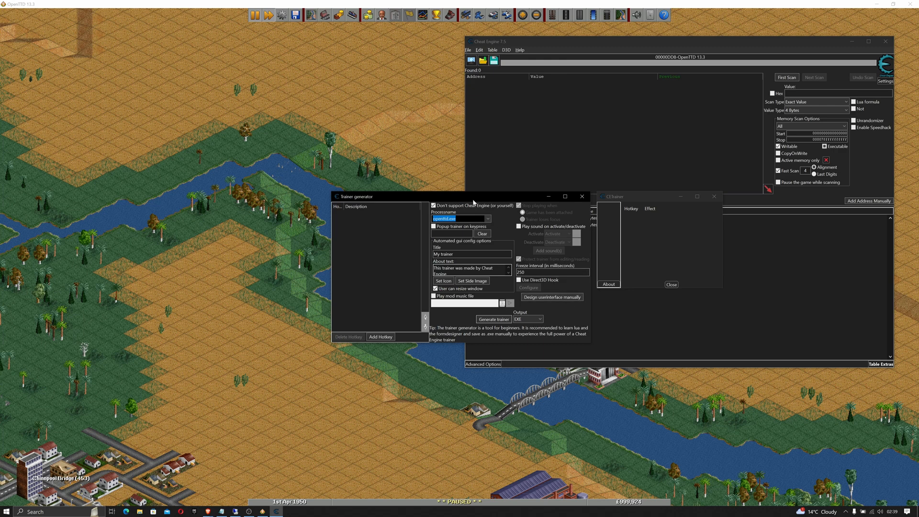
drag(354, 196, 348, 145)
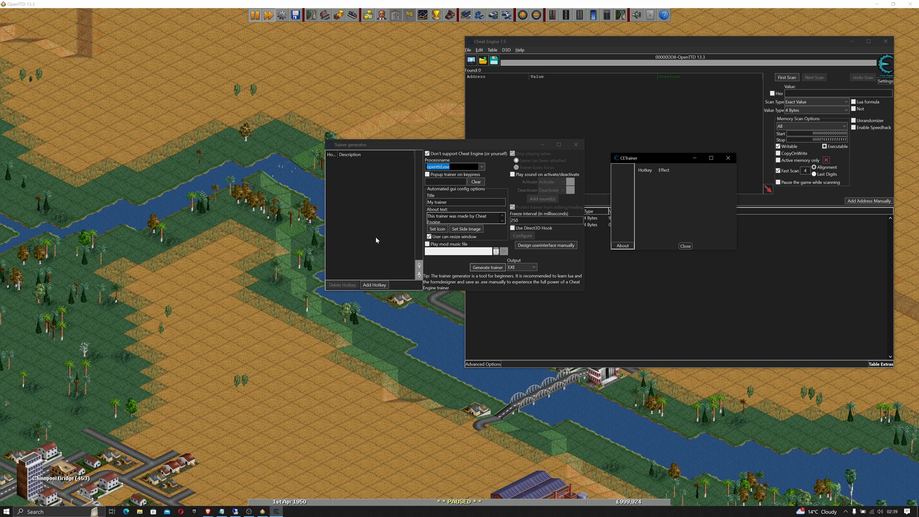
Step: Add a hotkey for the Money(P) entry, clear the first recorded keys and enter Ctrl+F1
click(373, 284)
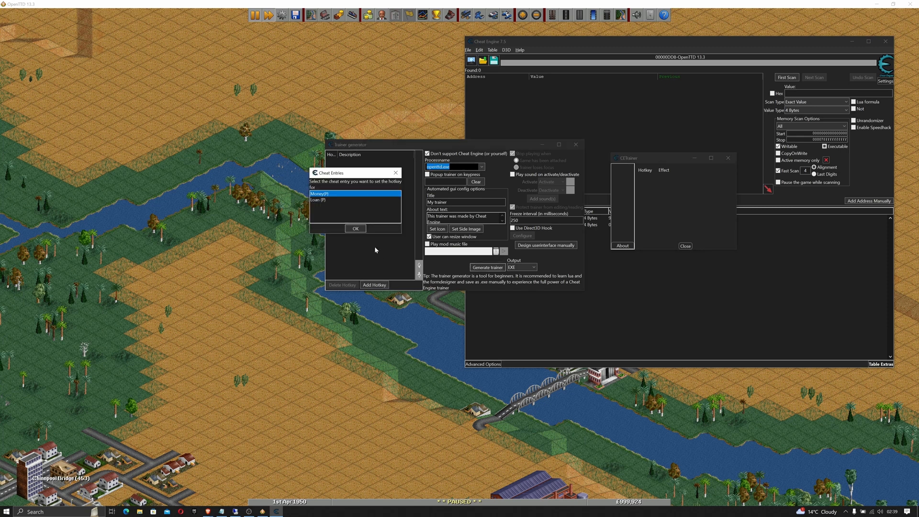
click(355, 227)
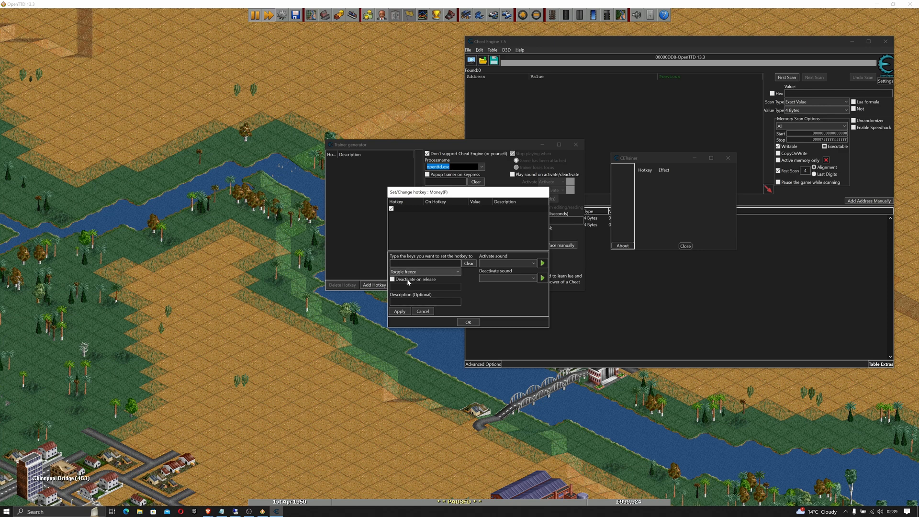
key(shift)
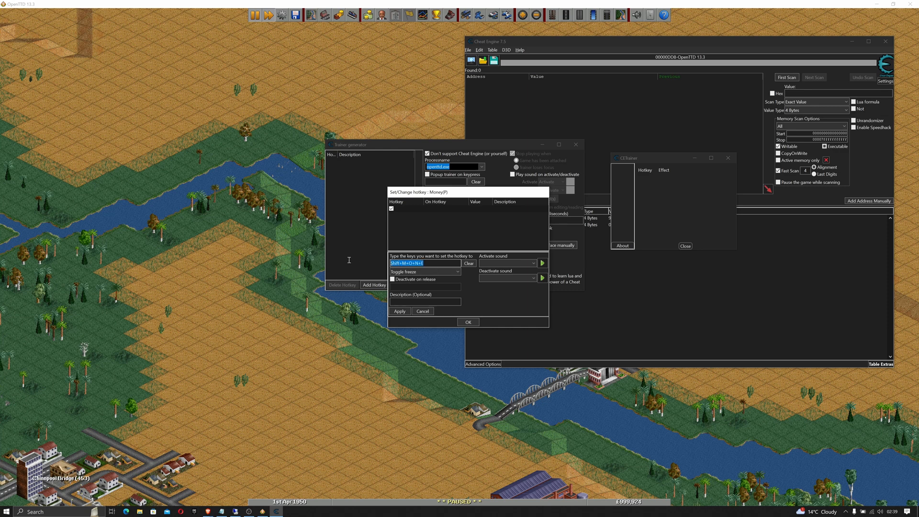
mouse_move(347, 265)
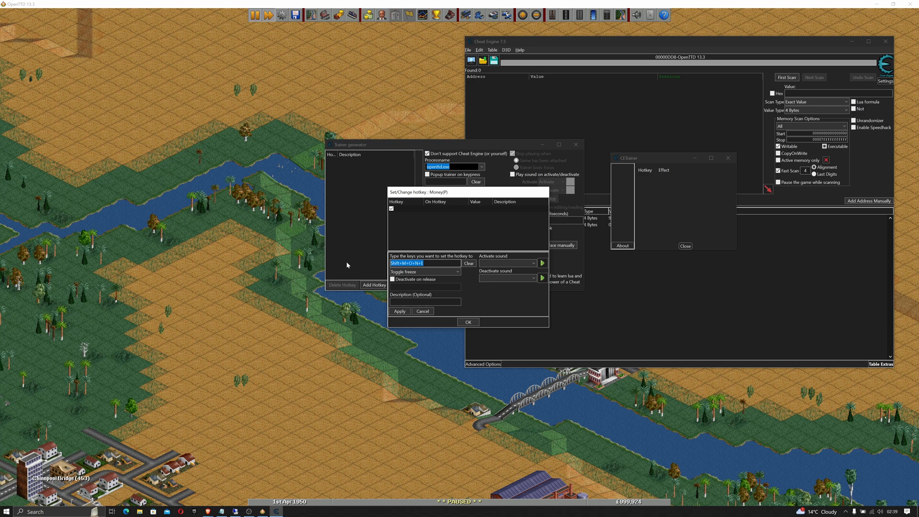
mouse_move(474, 262)
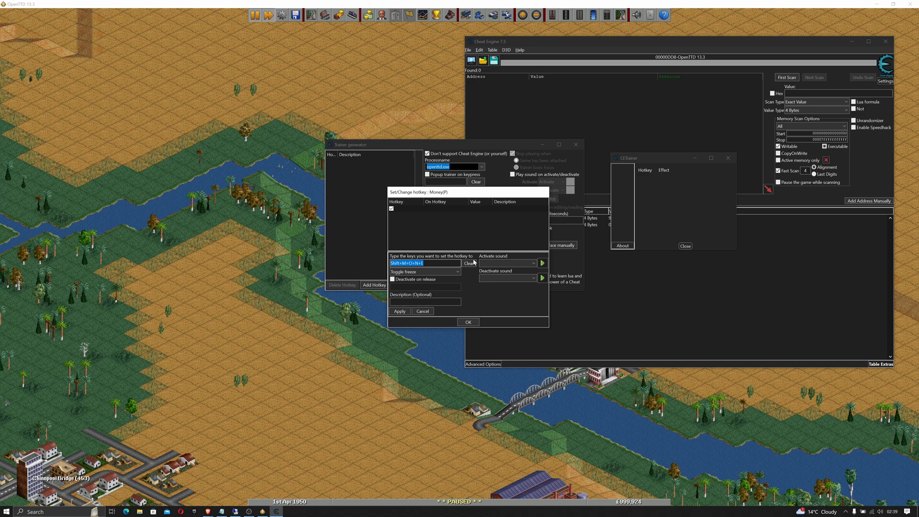
click(468, 263)
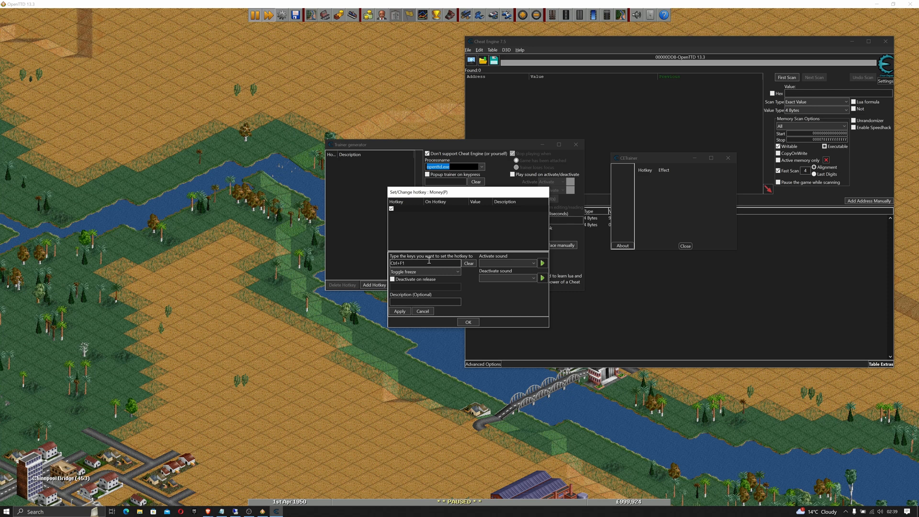
Step: Finish the Money hotkey: activation and deactivation sounds, freeze-but-allow-increase, description 'Money', saved
click(533, 262)
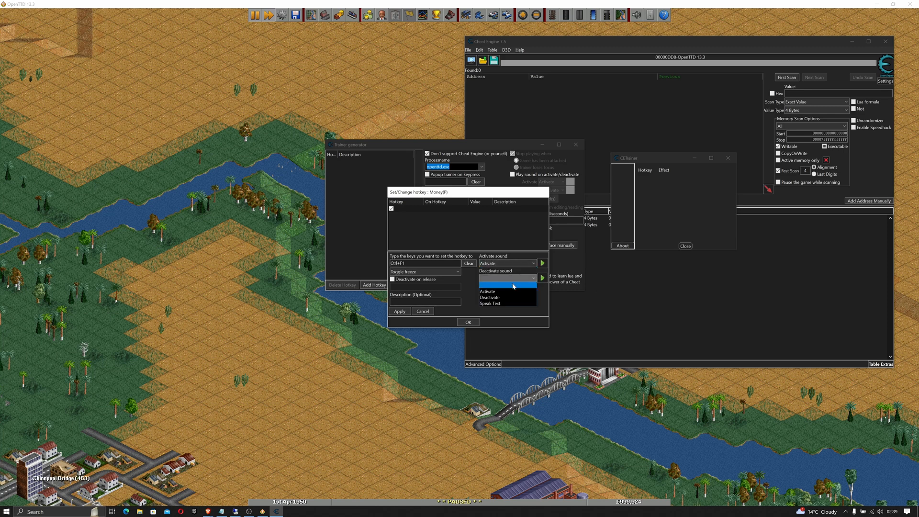
click(490, 284)
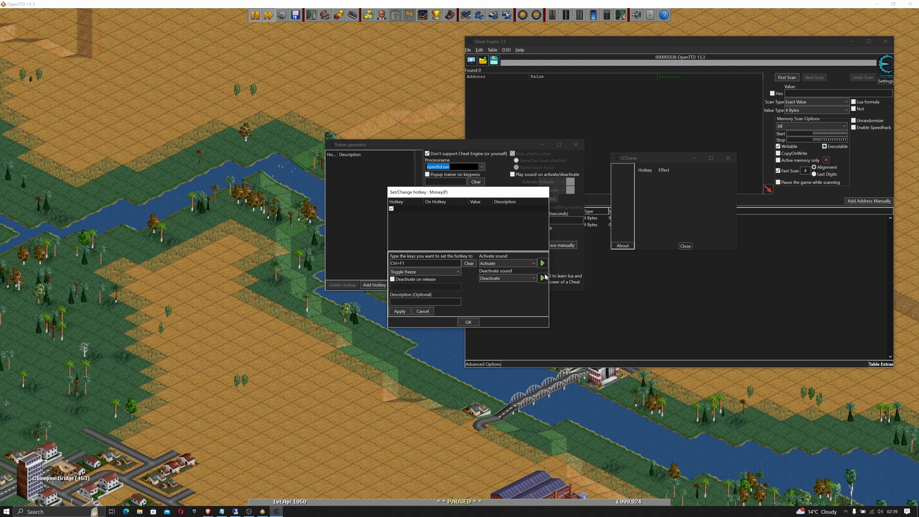
mouse_move(439, 292)
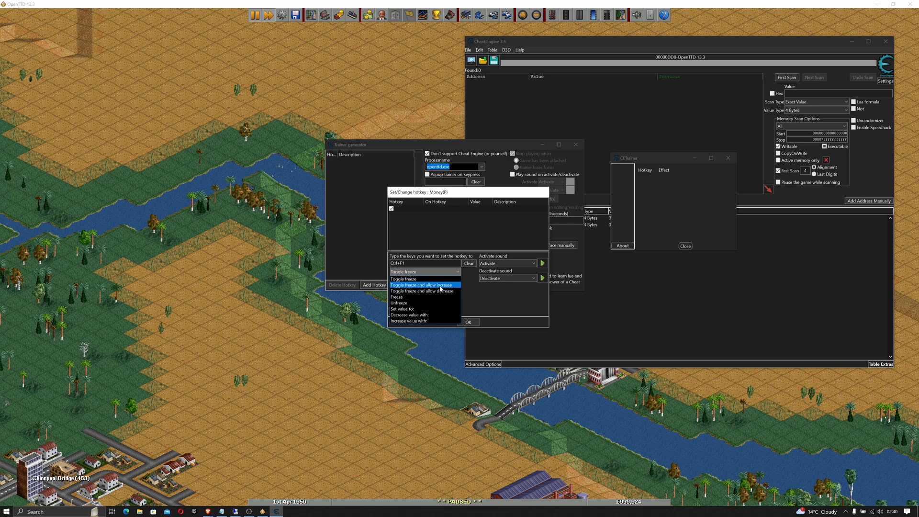
click(422, 285)
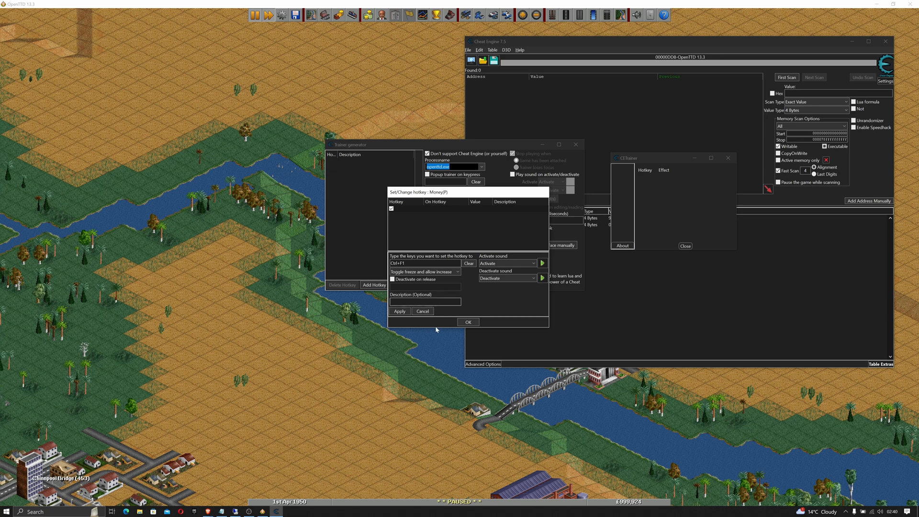
text(Money)
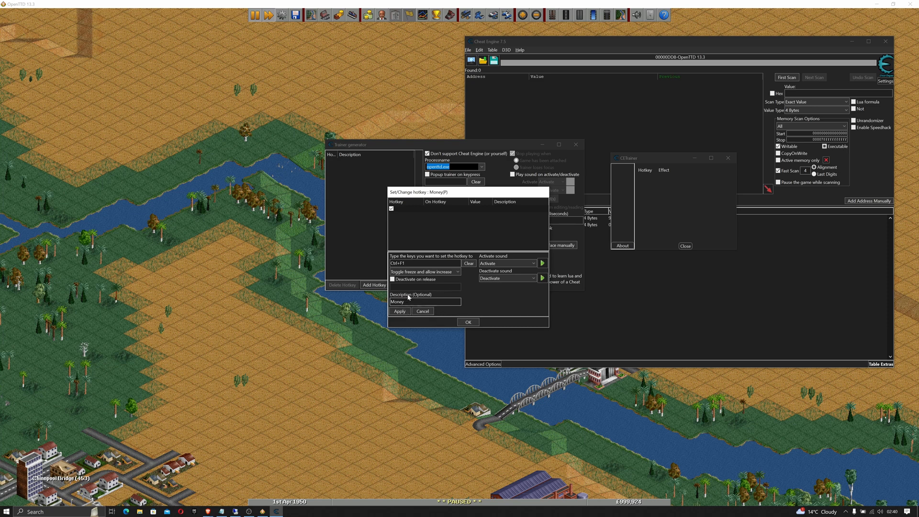
click(399, 311)
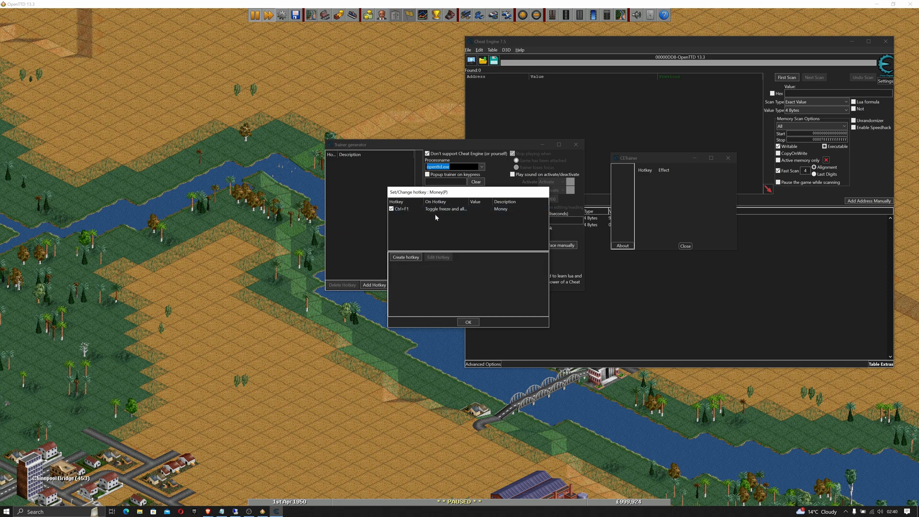
click(467, 321)
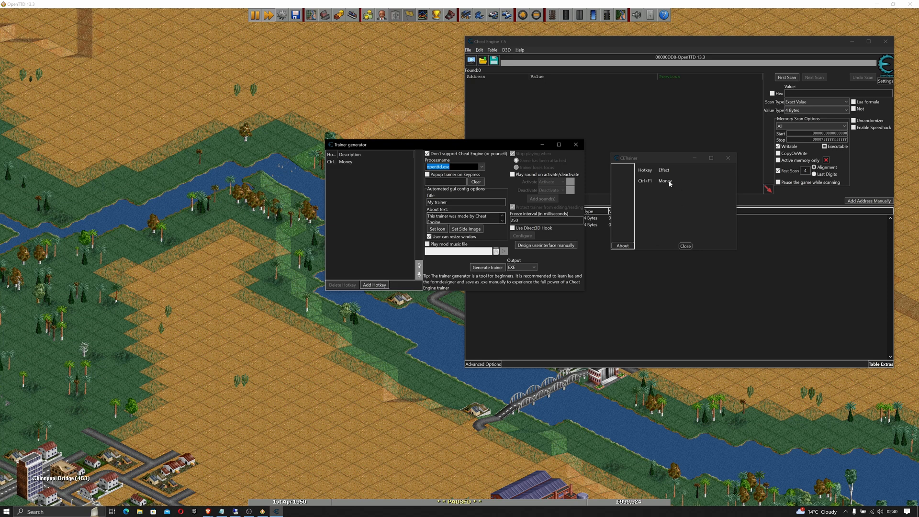
mouse_move(672, 192)
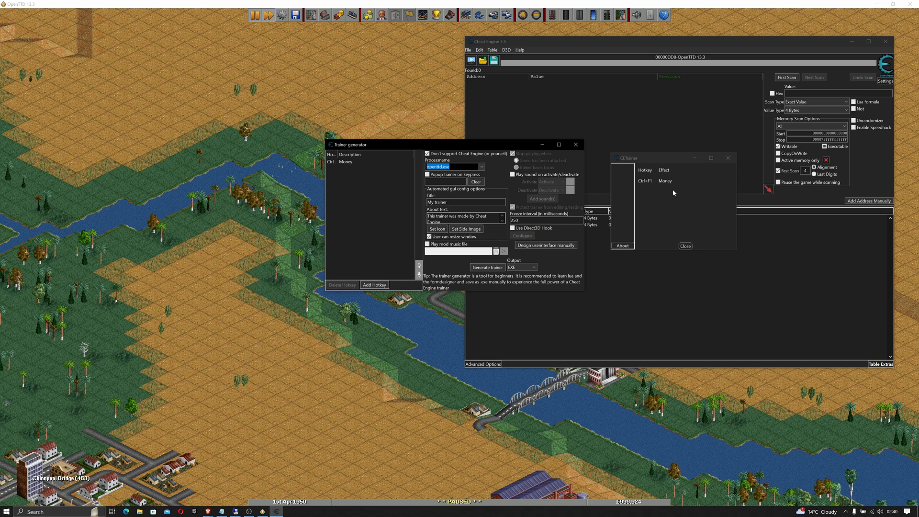
Step: Add a Ctrl+F2 hotkey for Loan described 'Loan' with an activation sound that sets the value to 0
click(374, 284)
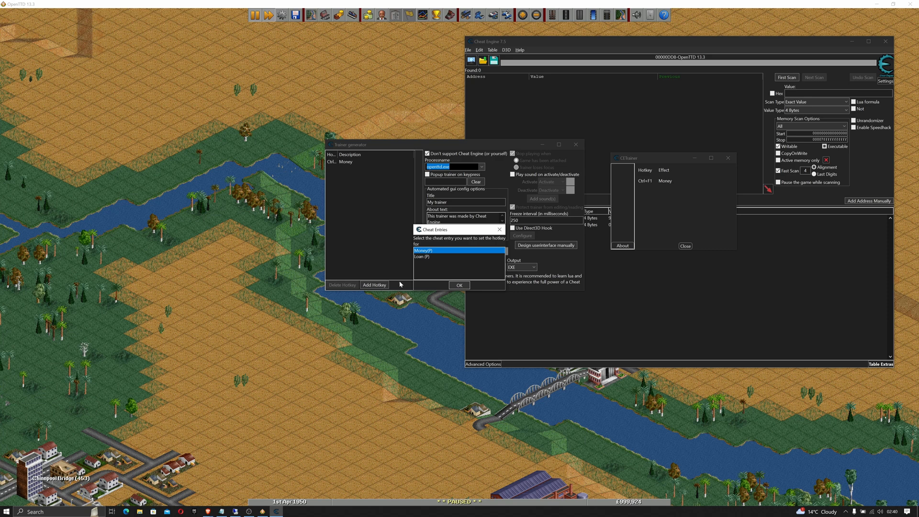
click(459, 285)
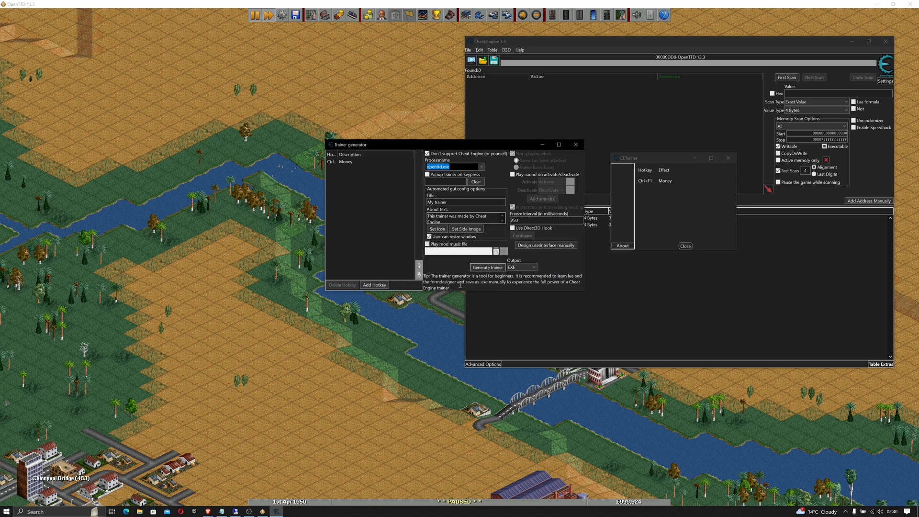
click(373, 285)
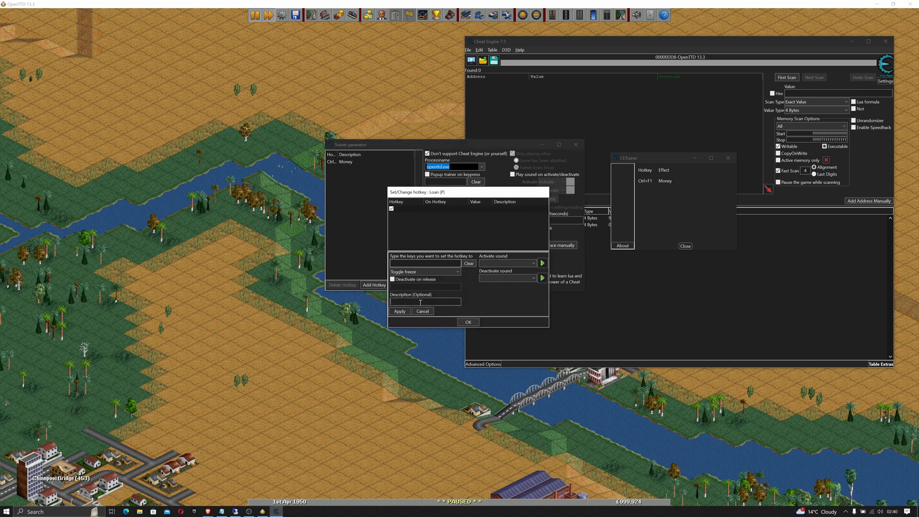
text(Loan)
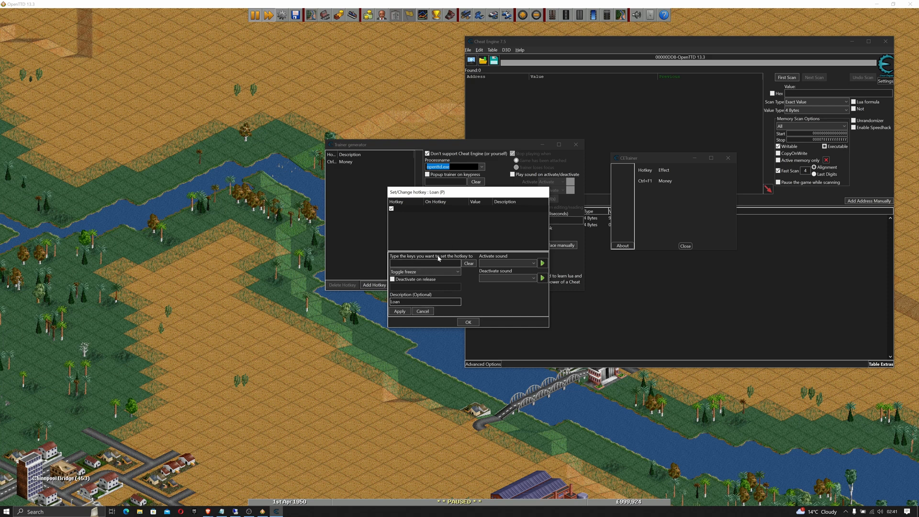
click(507, 262)
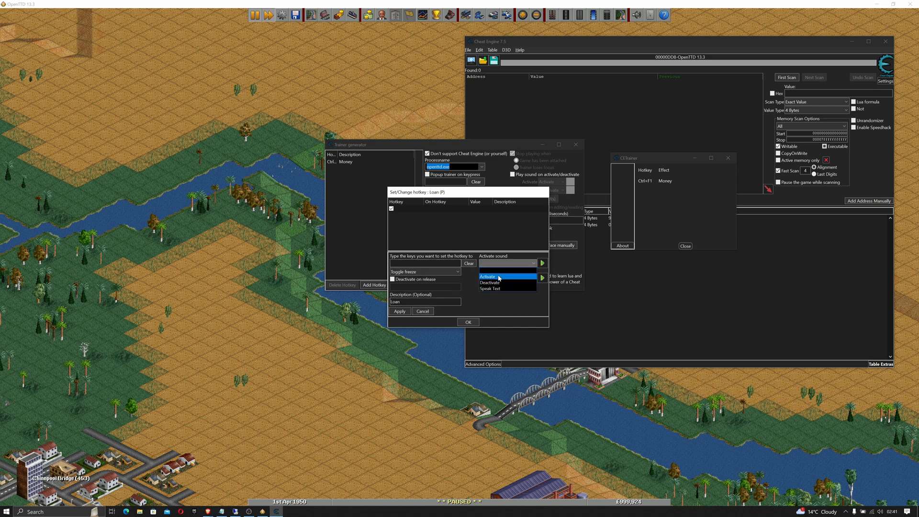
click(488, 275)
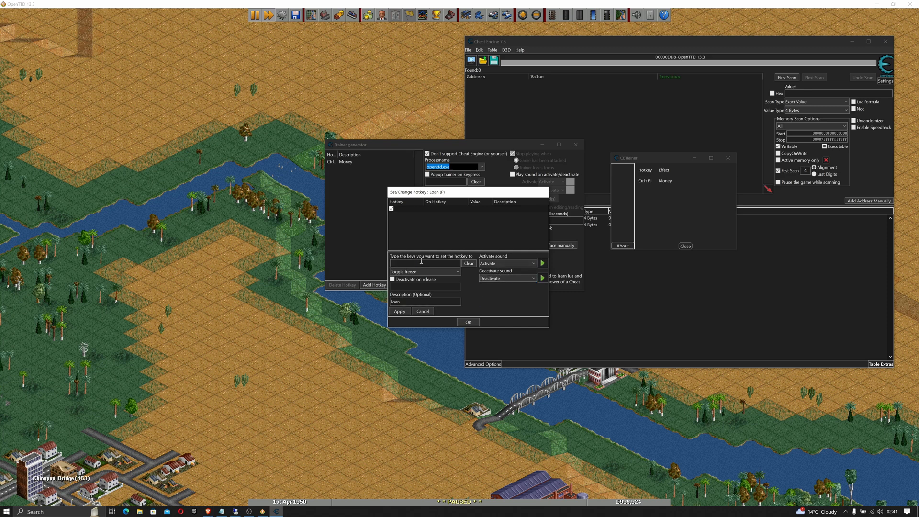
text(Ctrl+F2)
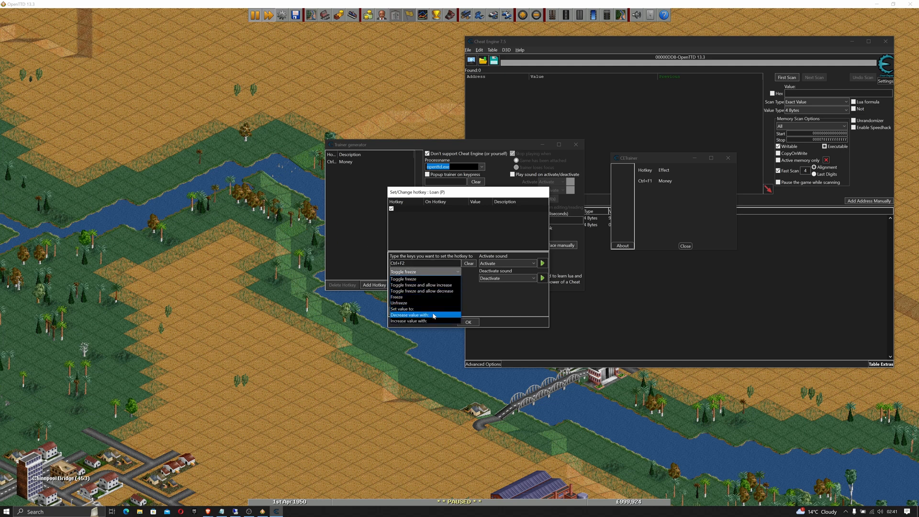
click(408, 309)
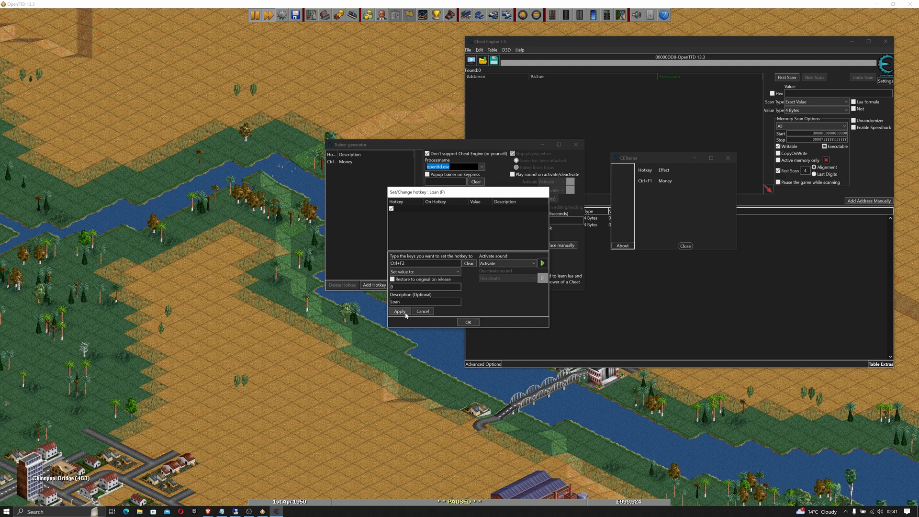
click(400, 311)
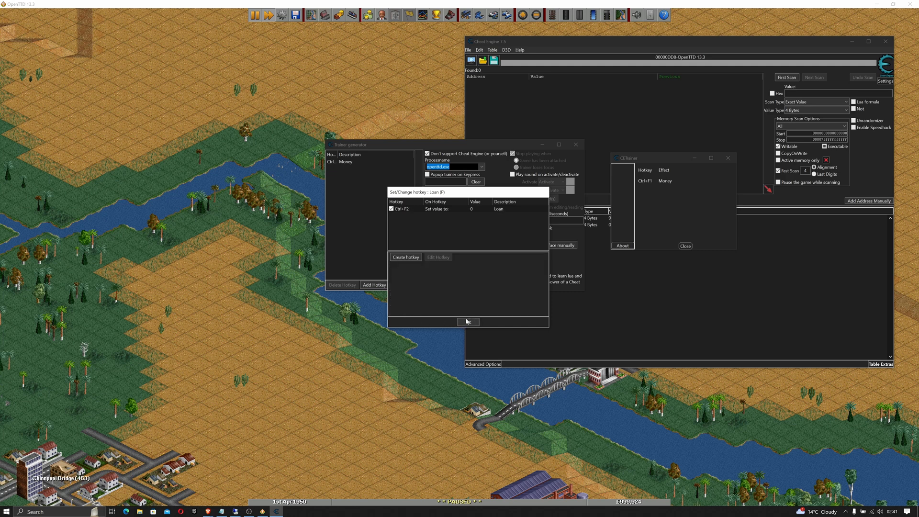
click(468, 322)
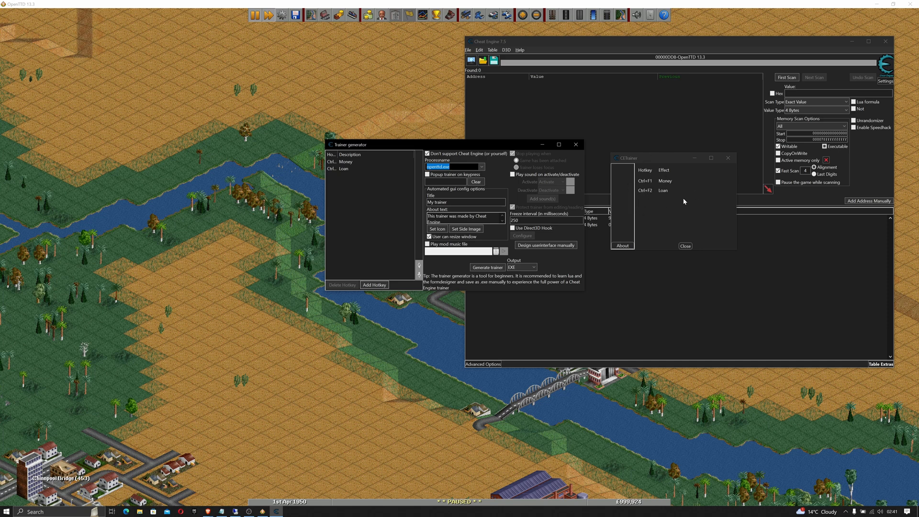
Step: Retitle the trainer for Snips, set About to 'This trainer was made by Cheat Engine by Snips ITSnippets.co.uk', keep EXE output
click(466, 202)
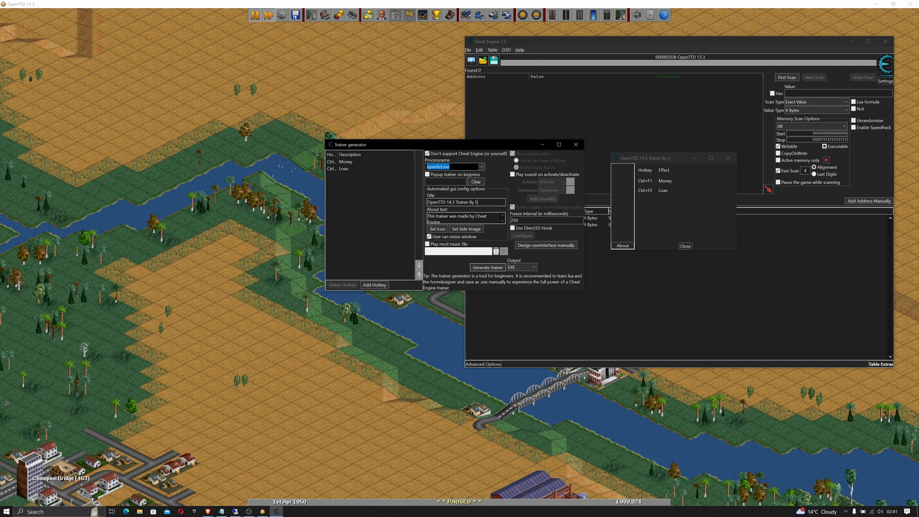
text(nips)
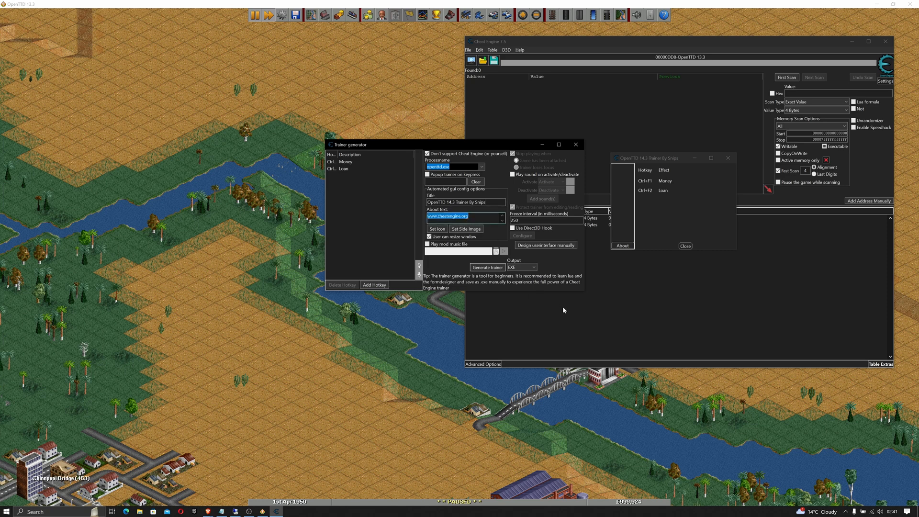
text(This trainer was made by Cheat Engine)
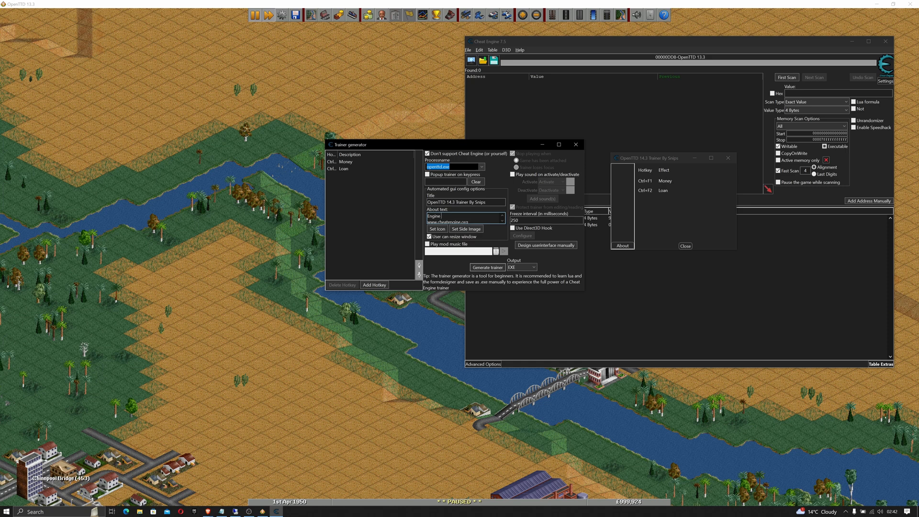
text(by Snips of)
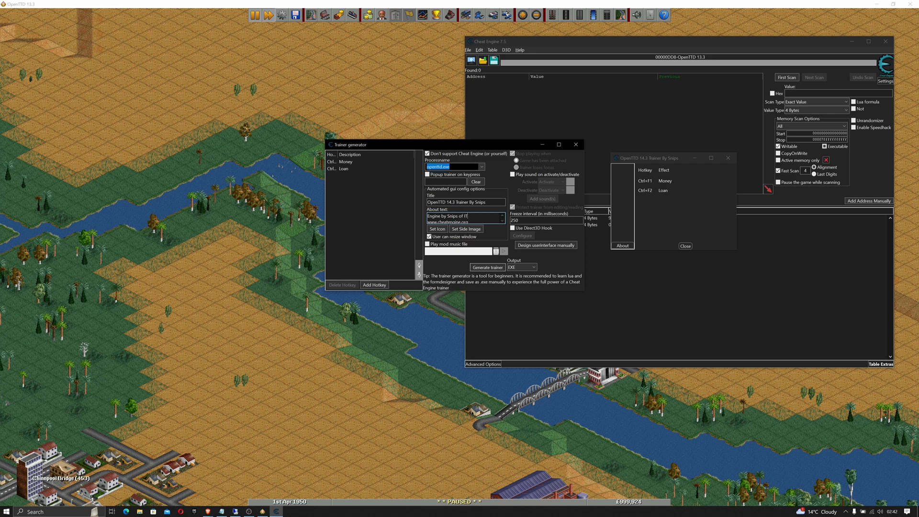
text(ITSnippets.c)
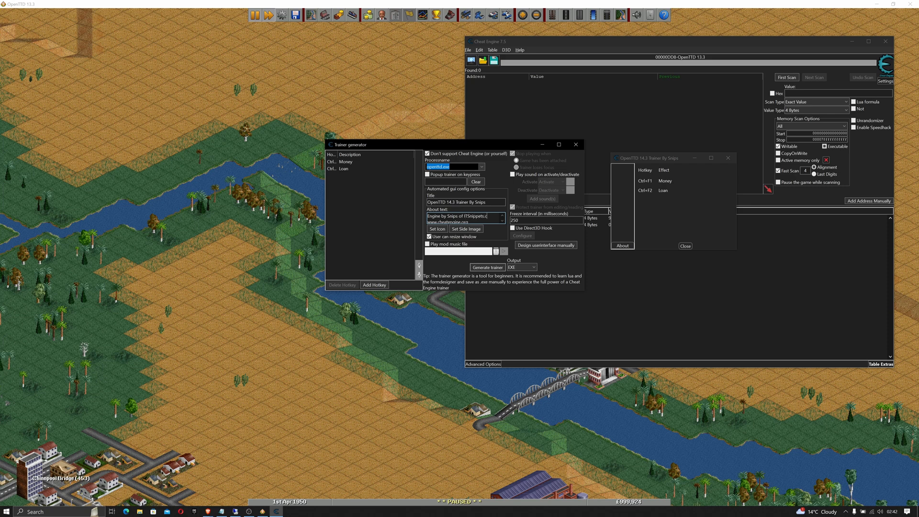
text(.co.uk)
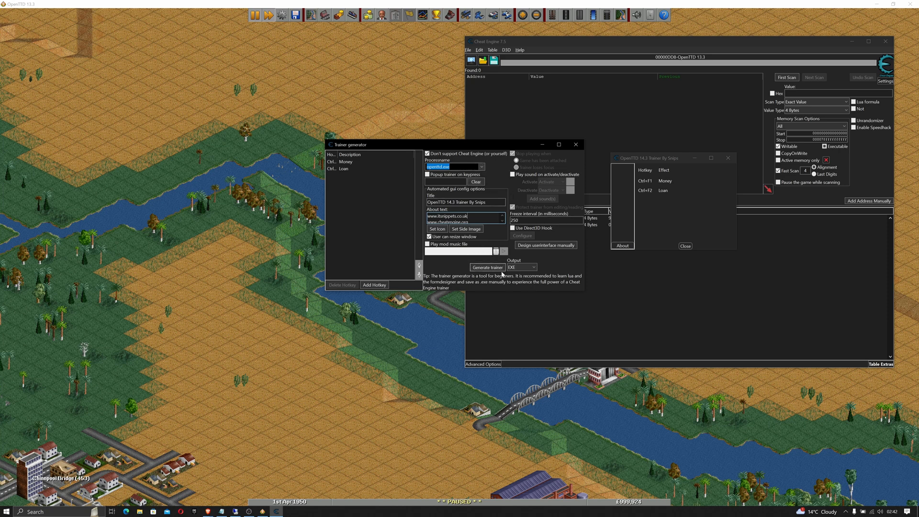
click(533, 267)
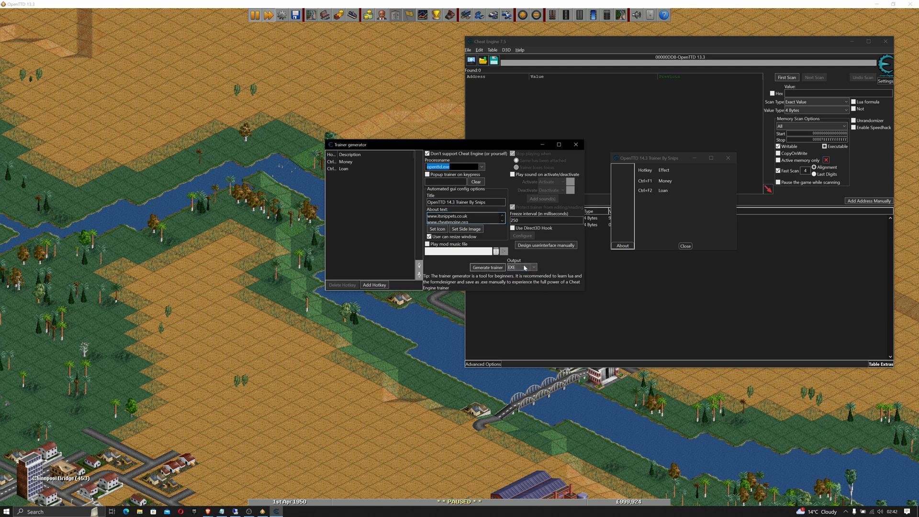
Step: Generate the trainer and save it as openttdtur in the openttdtur folder
click(486, 267)
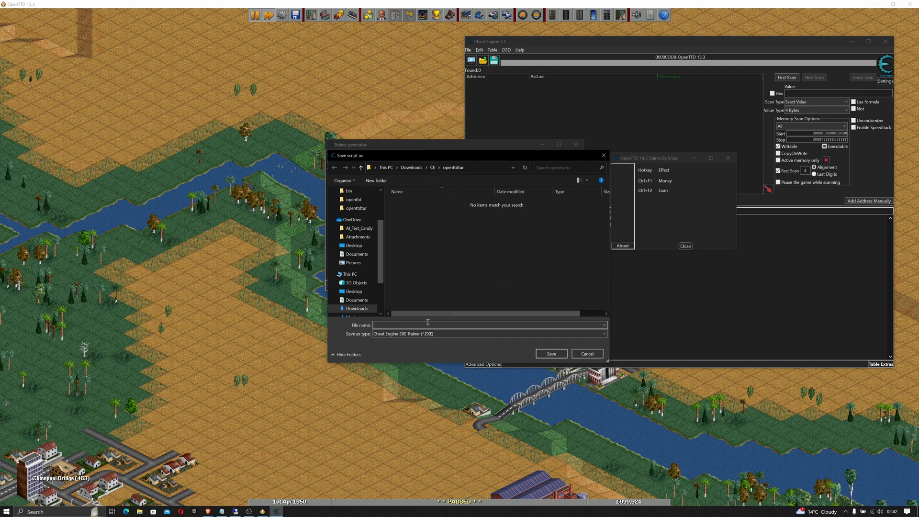
text(openttdtut)
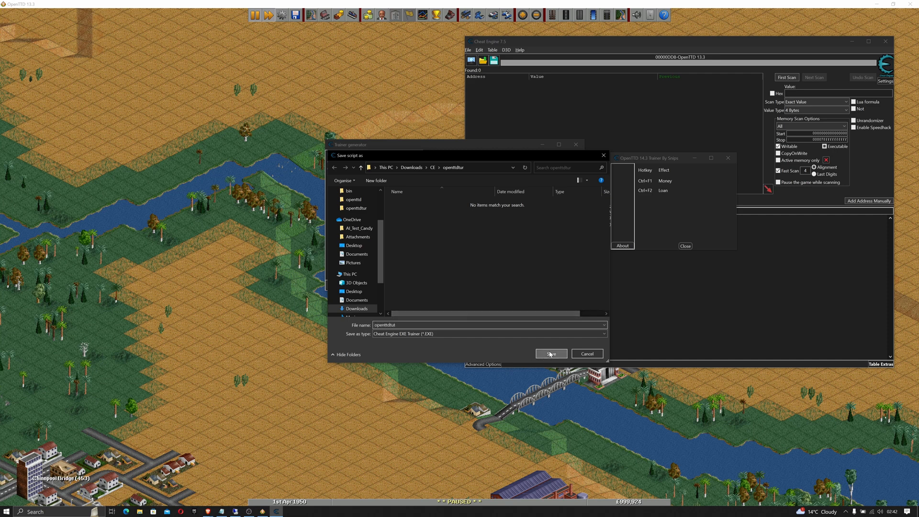
click(550, 353)
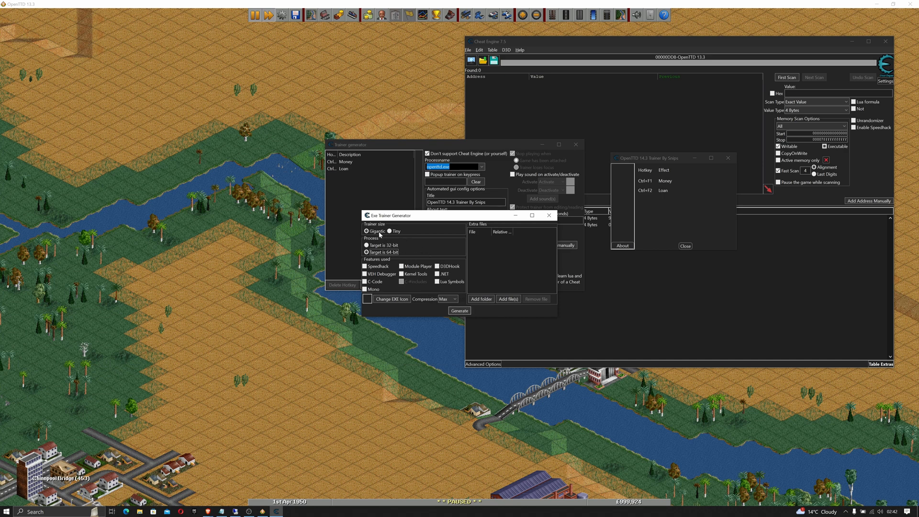
Step: Set the EXE trainer size to Tiny
click(389, 231)
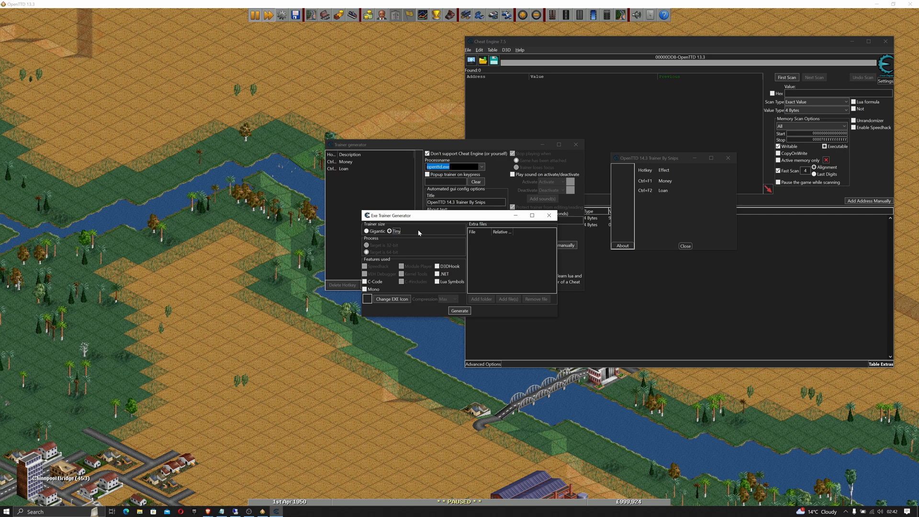
mouse_move(385, 259)
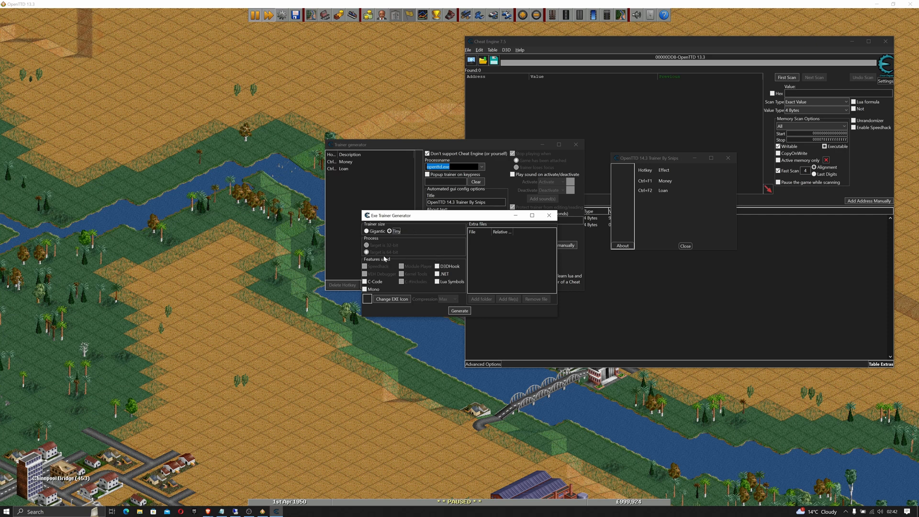
mouse_move(451, 276)
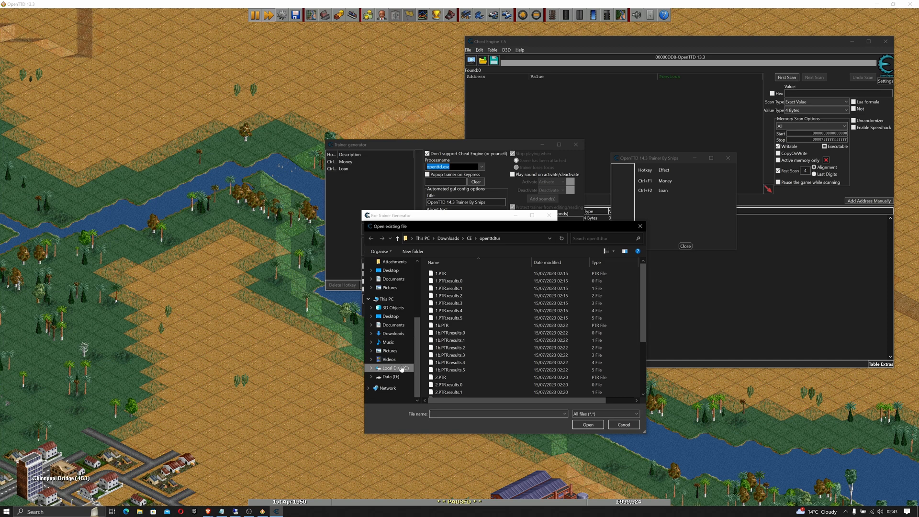
Step: Search C:\Windows for *.ico files and choose OneDrive.ico as the trainer's icon source
click(393, 367)
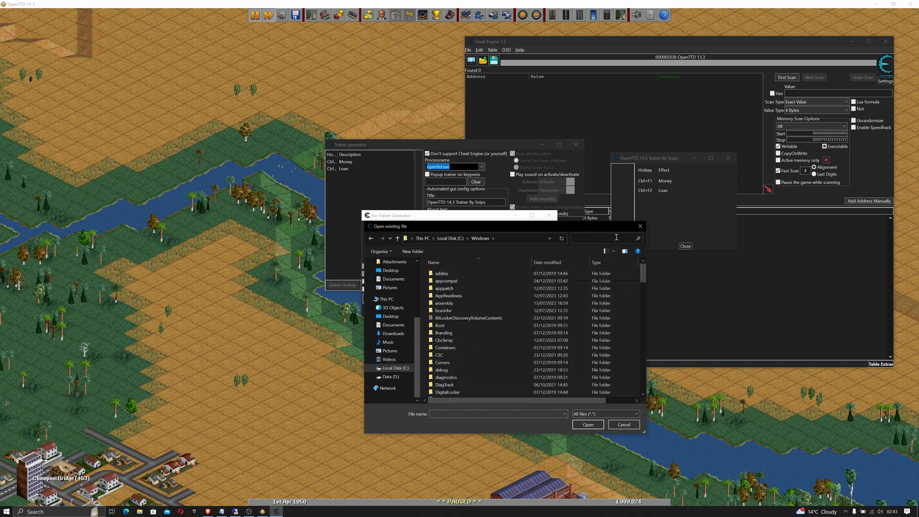
click(607, 237)
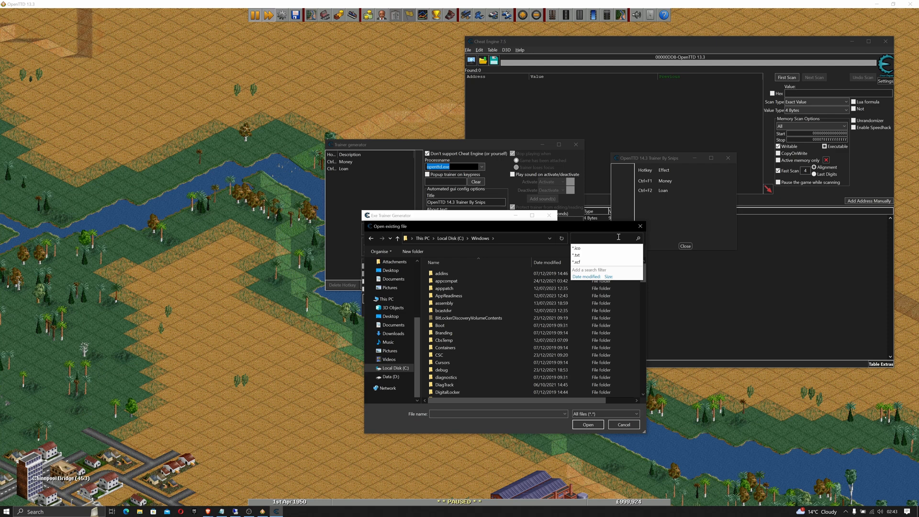
click(576, 247)
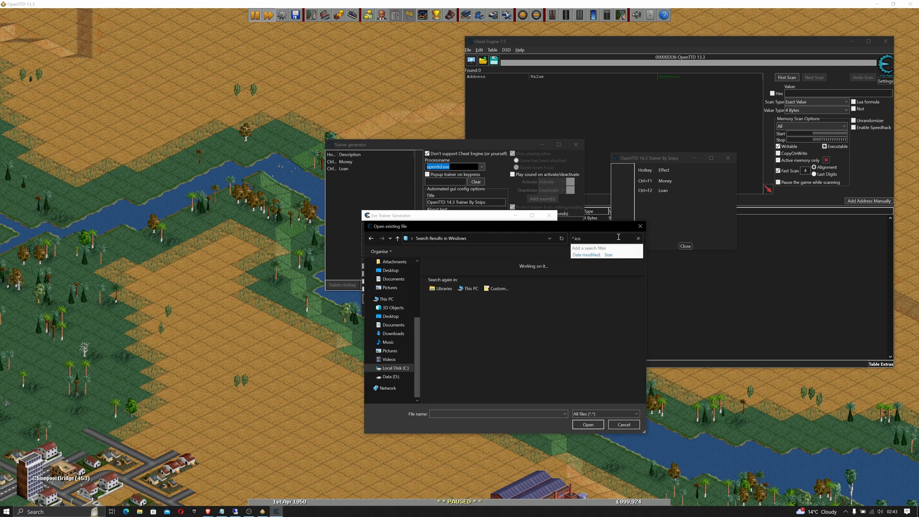
mouse_move(495, 369)
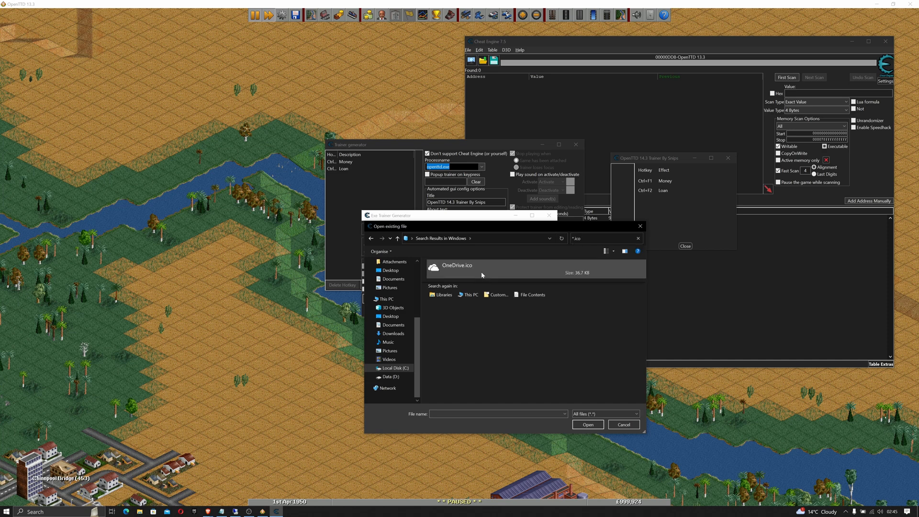
mouse_move(472, 270)
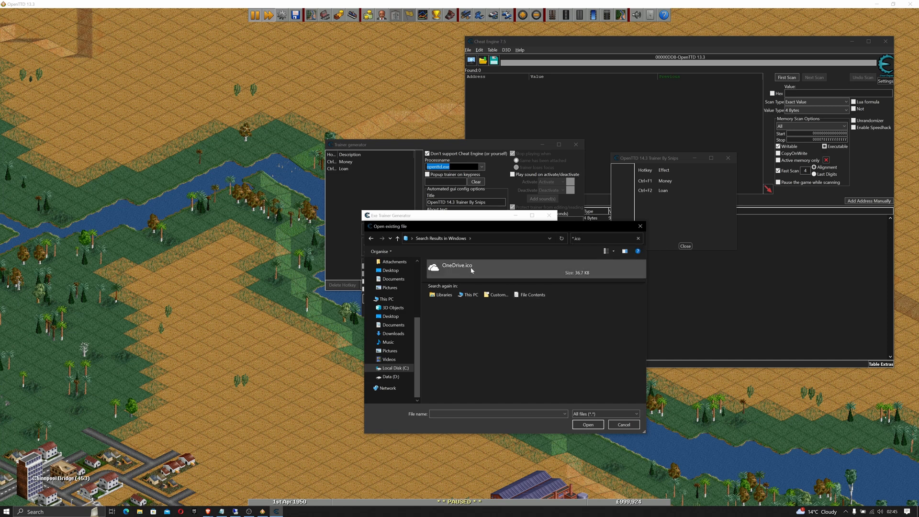
click(587, 424)
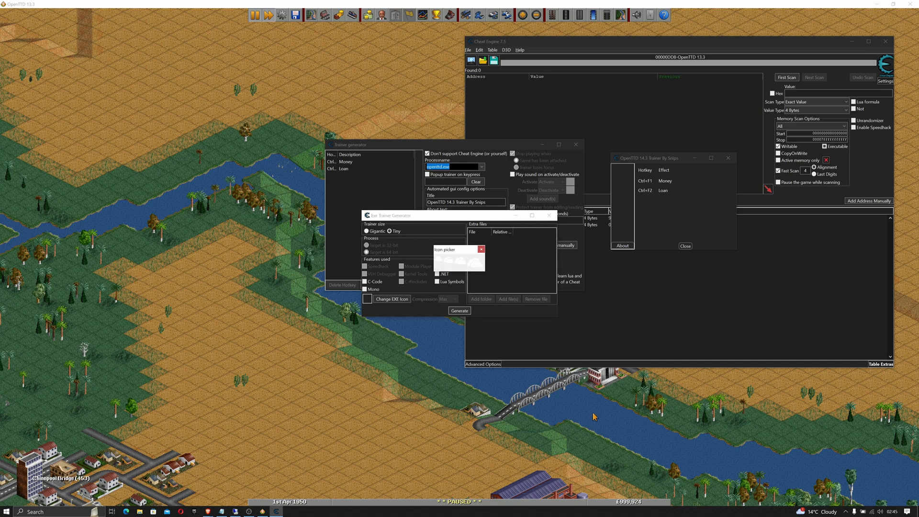
mouse_move(451, 265)
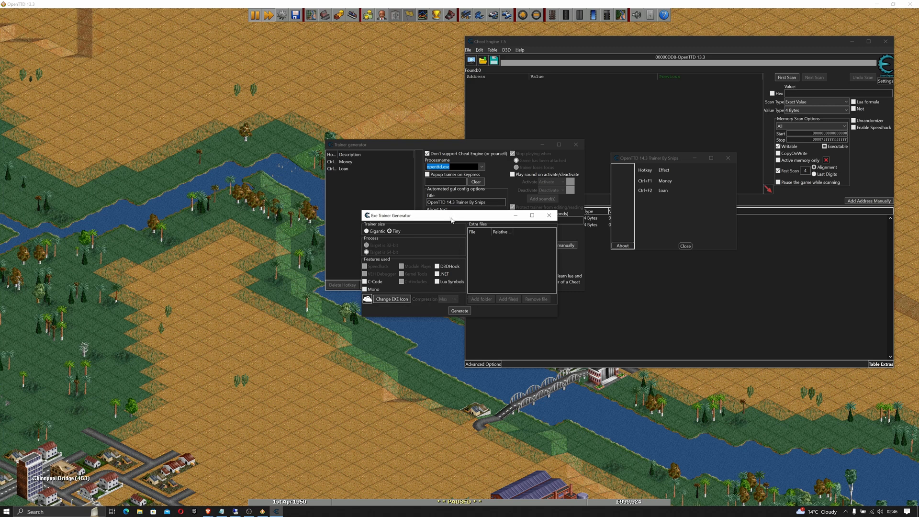
Step: Dismiss the 'trainer successfully generated' message and close the Trainer generator window
click(460, 310)
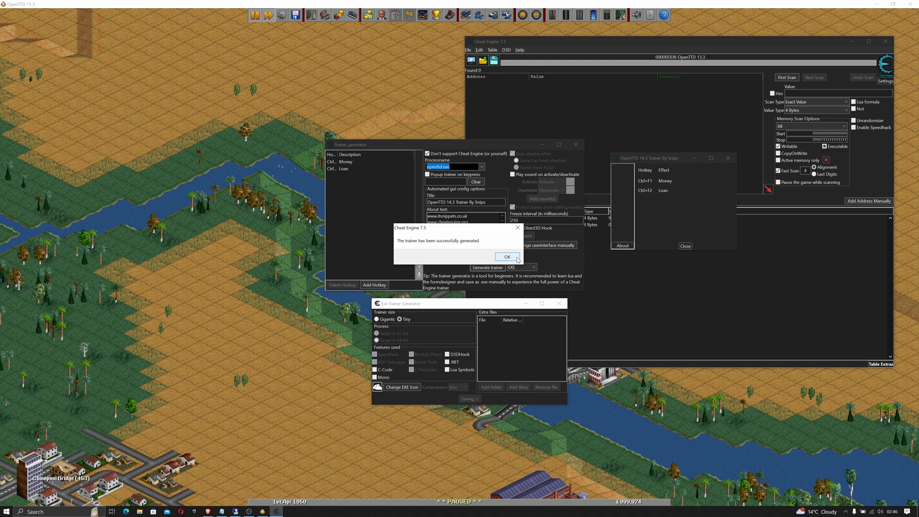
click(507, 256)
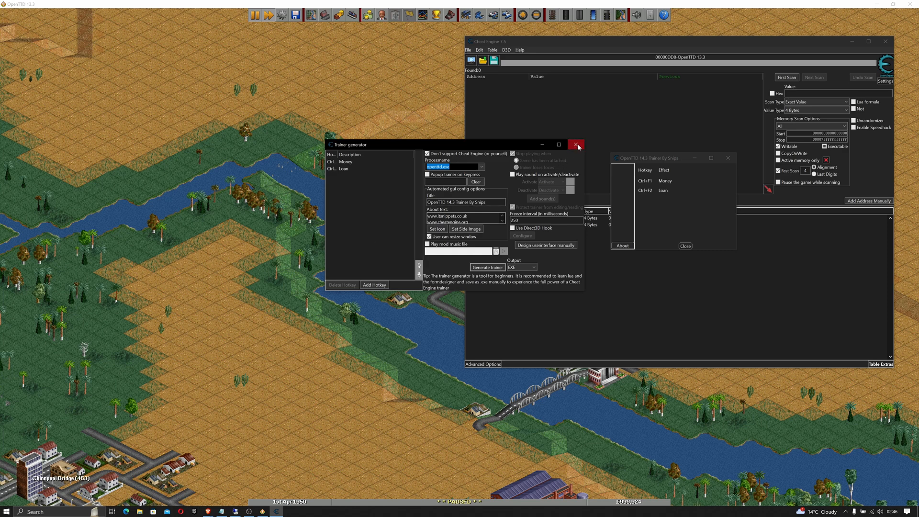
click(576, 144)
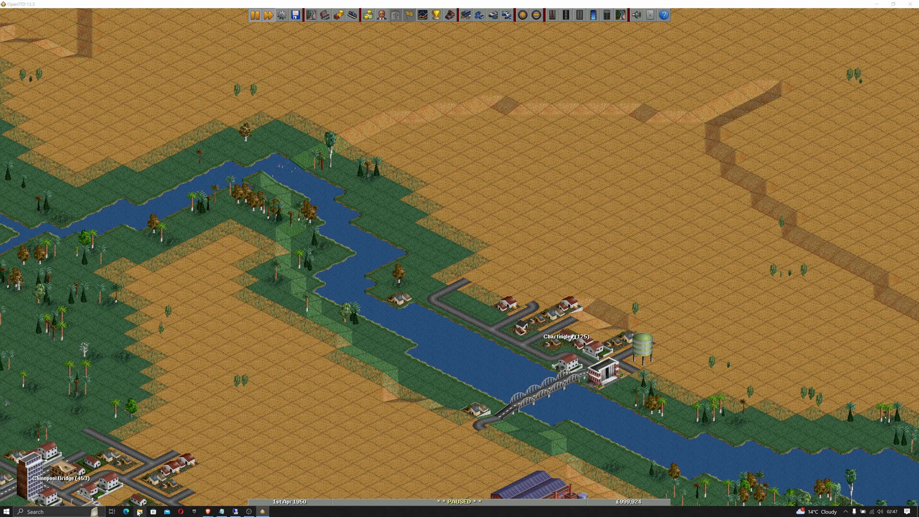
Step: Navigate to Downloads > CE > openttdbur and select the generated openttdbur.EXE trainer
click(139, 511)
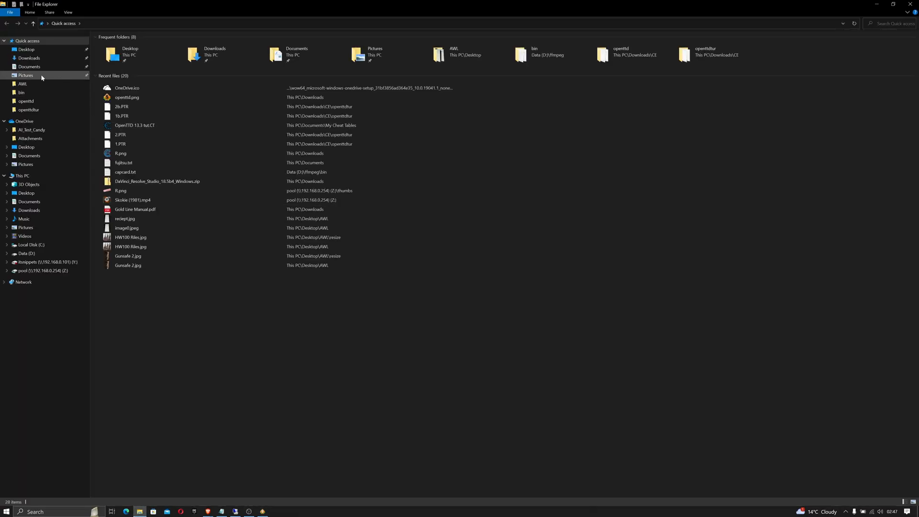
click(29, 58)
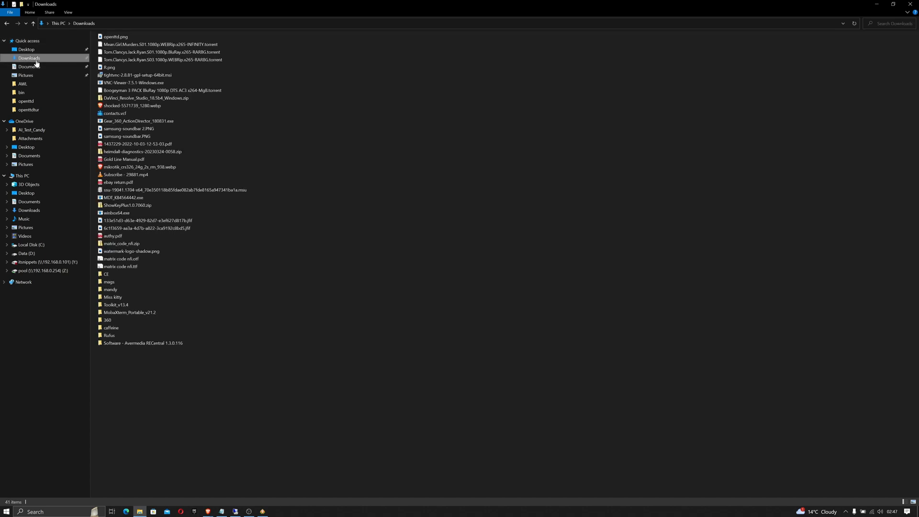
click(106, 274)
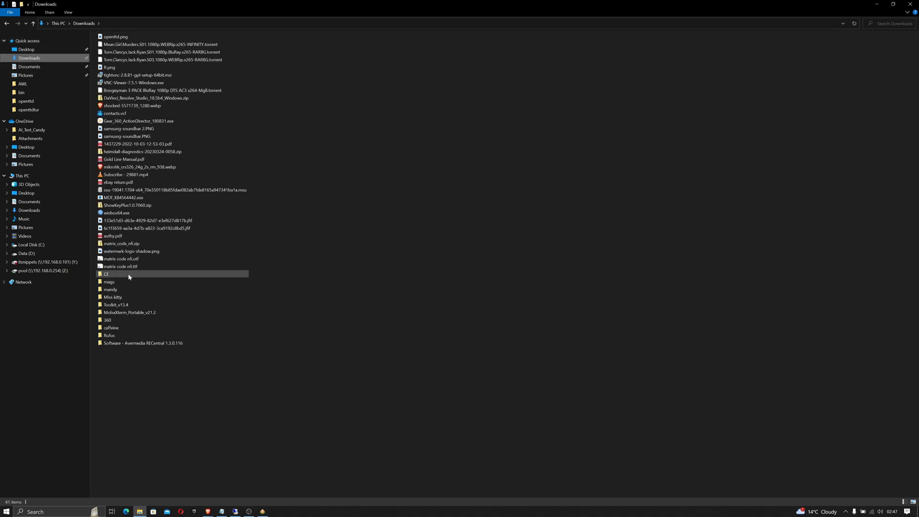
double_click(106, 274)
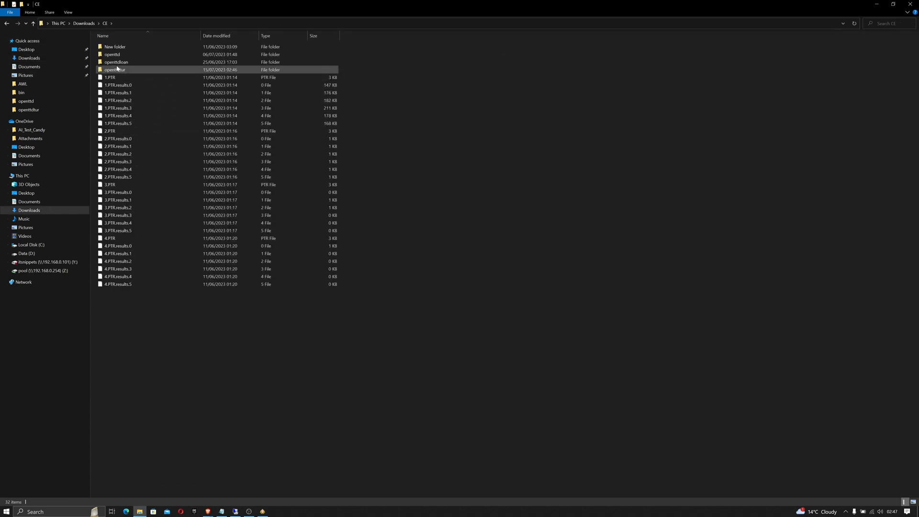
double_click(115, 69)
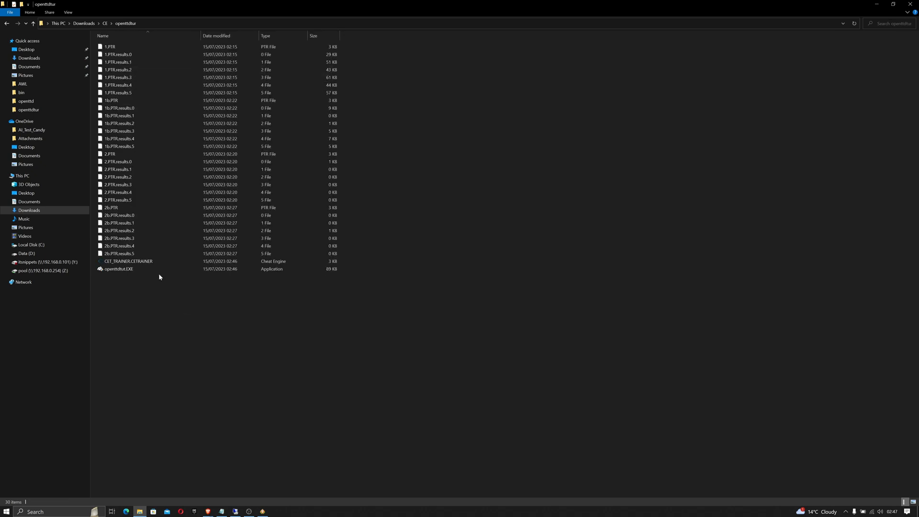
click(128, 261)
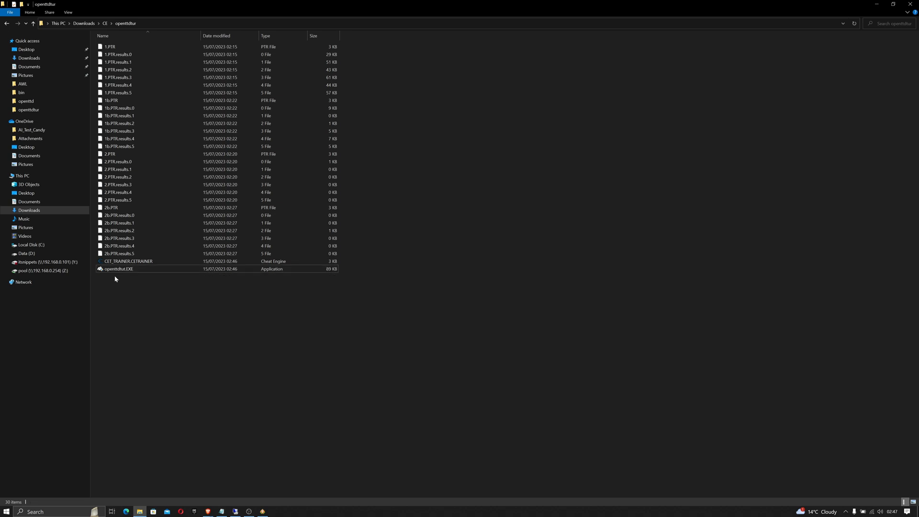
click(118, 269)
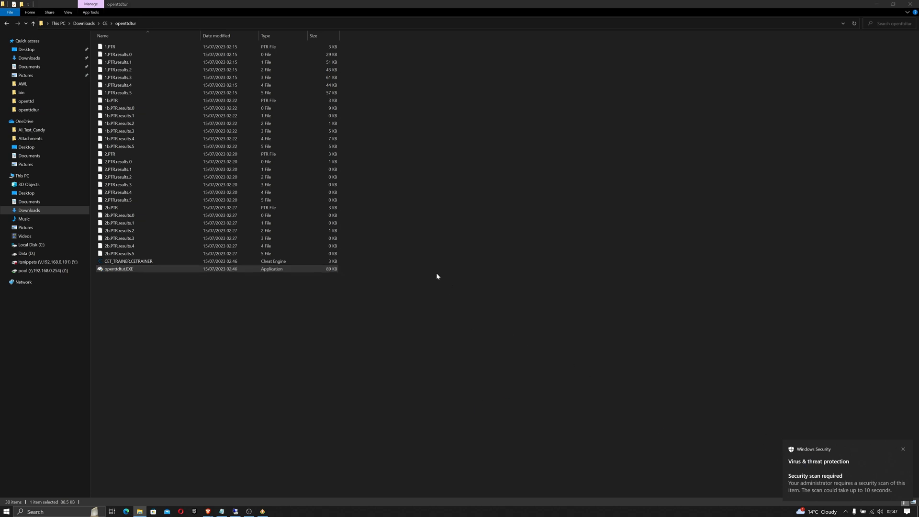
mouse_move(426, 309)
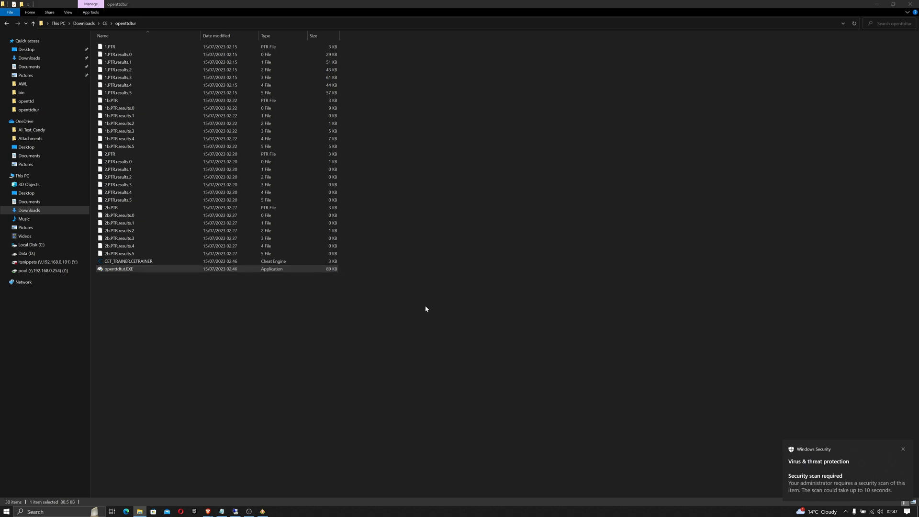
Step: Run openttdbur.EXE, check its About box and Money/Loan hotkeys, then return to OpenTTD
double_click(119, 267)
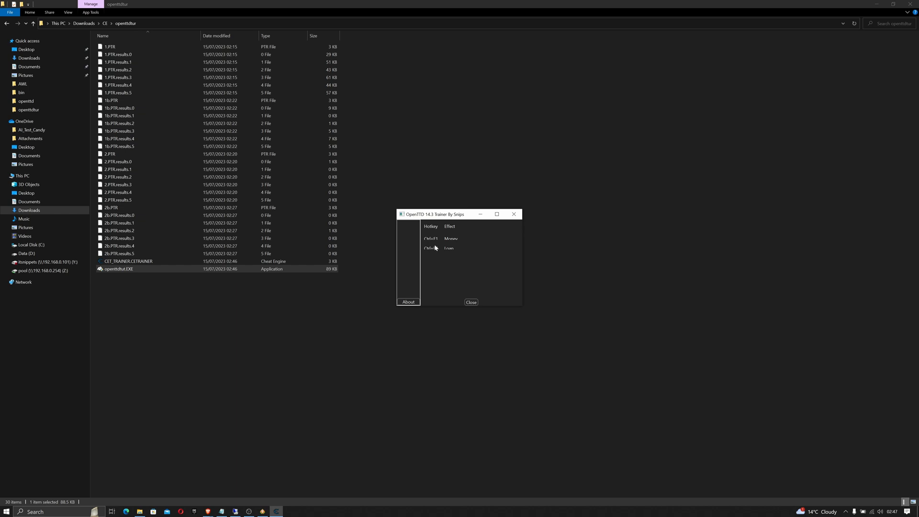
mouse_move(442, 274)
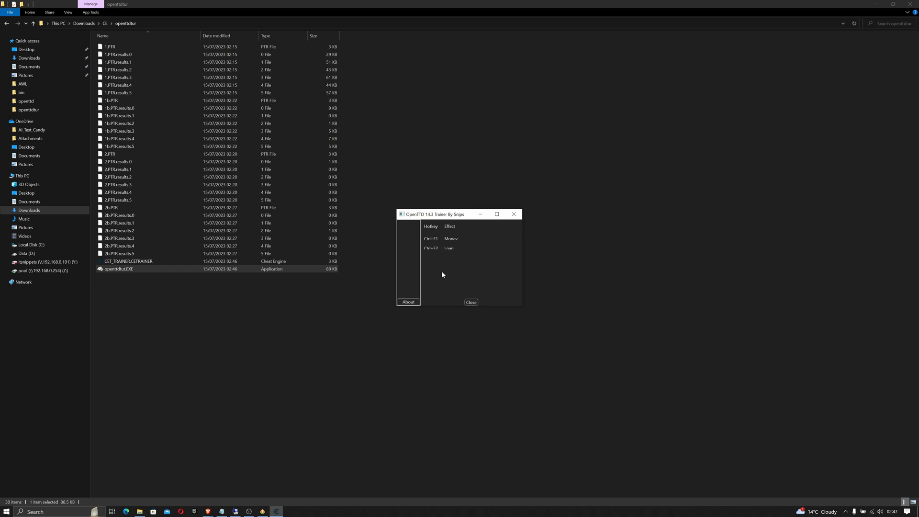
click(408, 301)
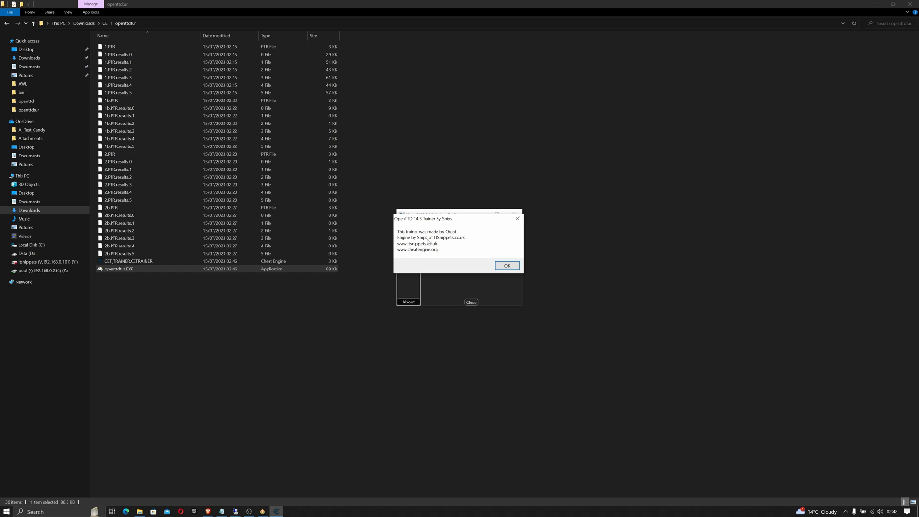
mouse_move(437, 253)
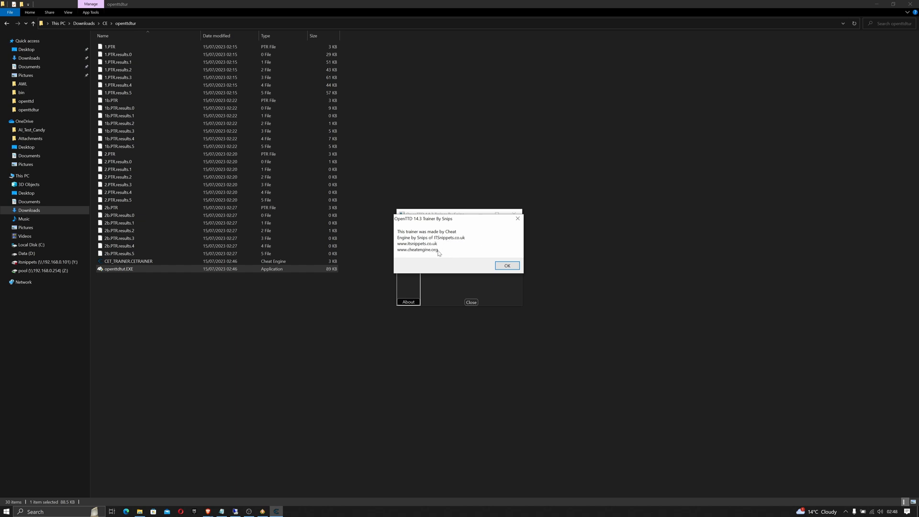
click(506, 265)
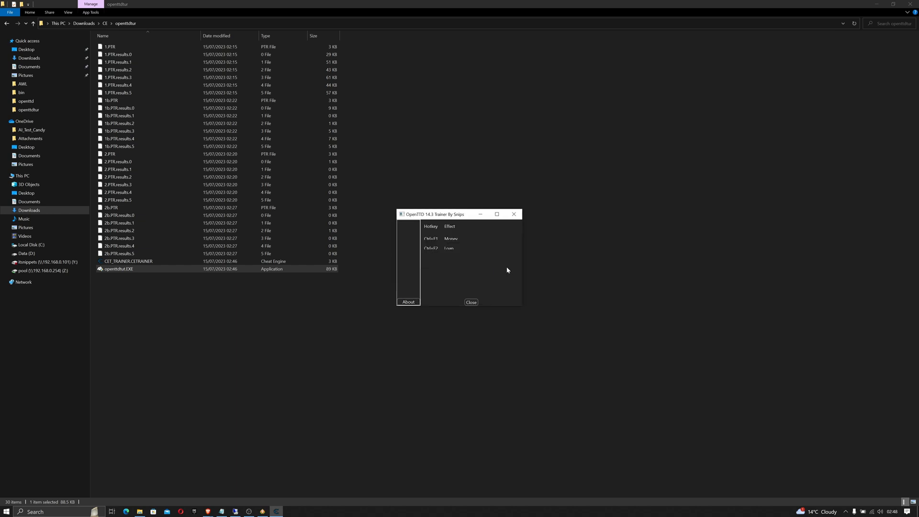
drag(457, 214, 673, 207)
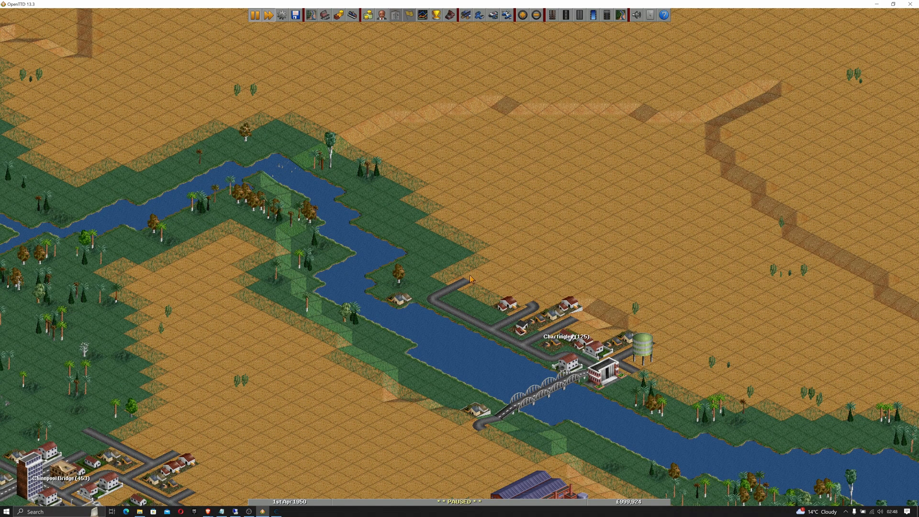
mouse_move(265, 20)
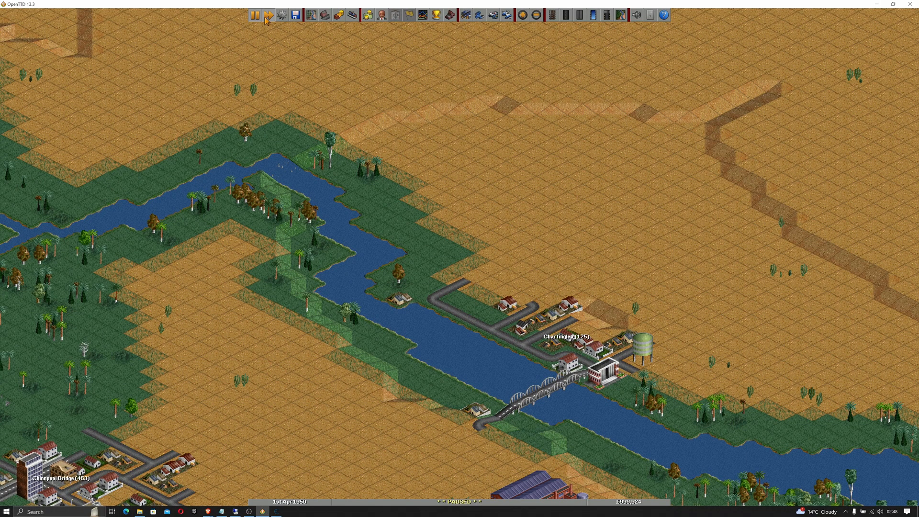
Step: Unpause the game and borrow repeatedly, raising the loan to £150,000 and balance to £1,149,924
click(268, 15)
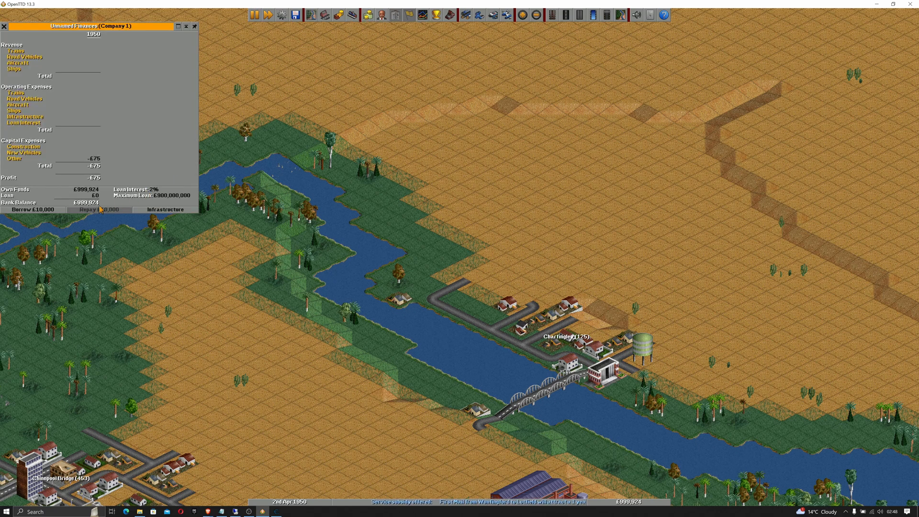
click(33, 209)
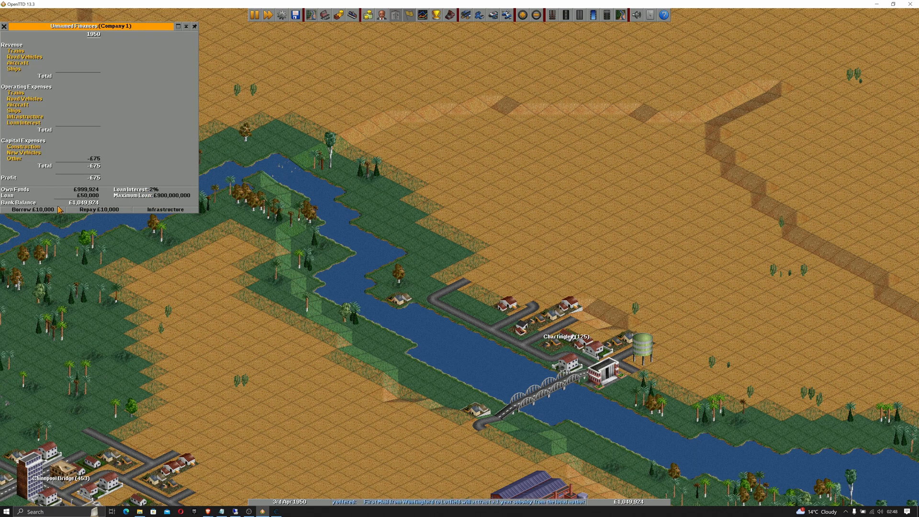
click(32, 209)
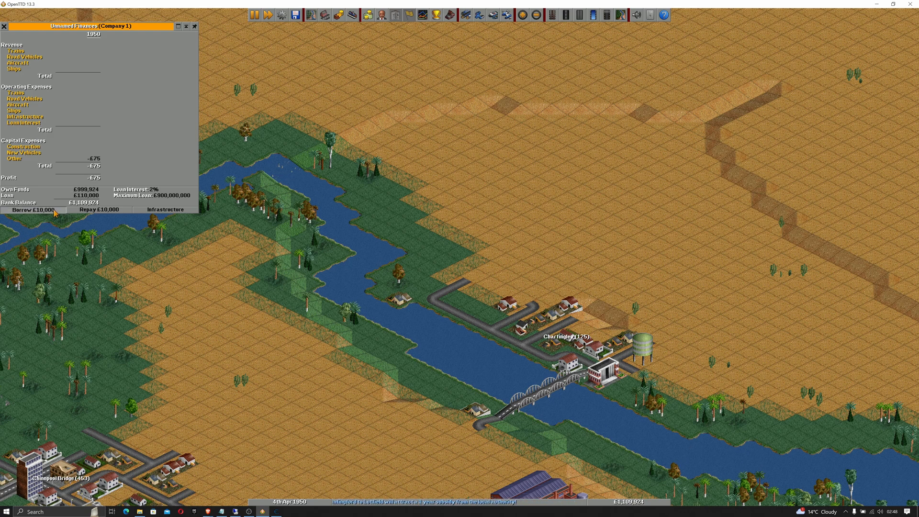
click(36, 210)
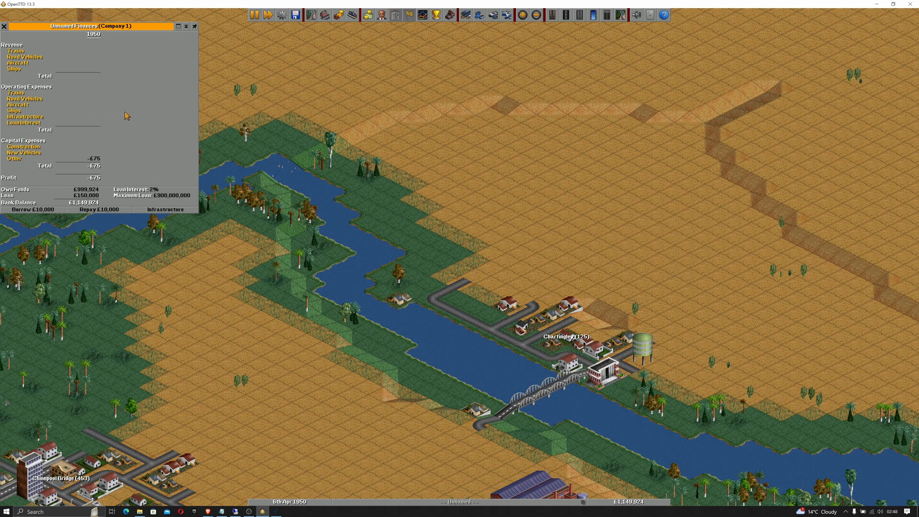
Step: Show the road vehicles list and toggle the pause button again
click(353, 15)
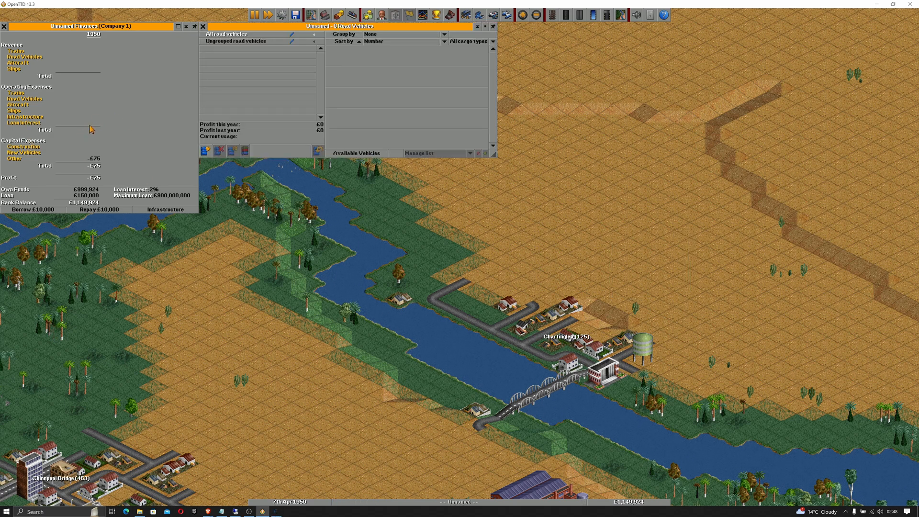
mouse_move(284, 459)
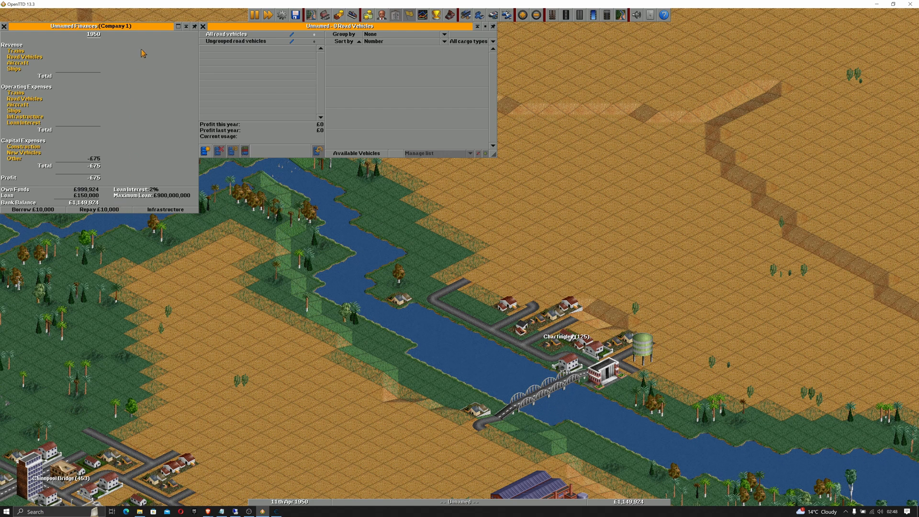
click(268, 15)
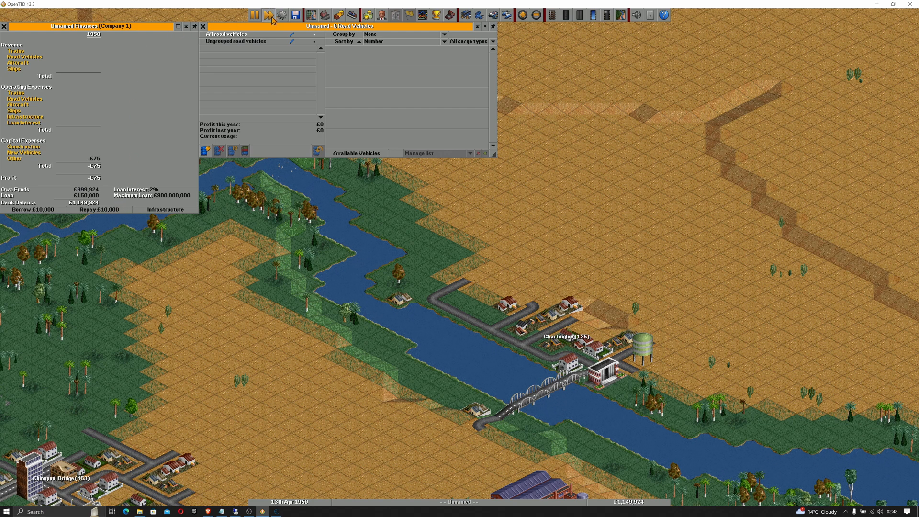
Step: Alternate Borrow and Repay £10,000, ending with £0 loan and about £1,369,899 in the bank
click(268, 14)
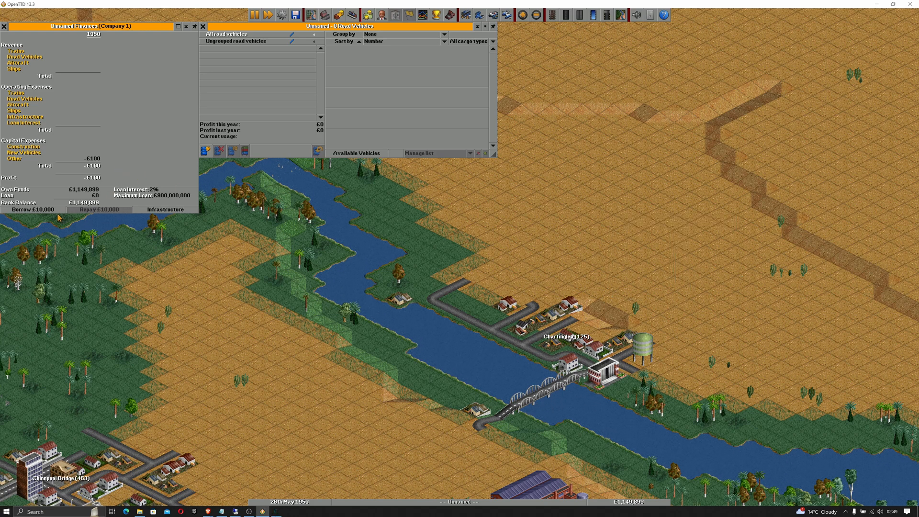
click(33, 209)
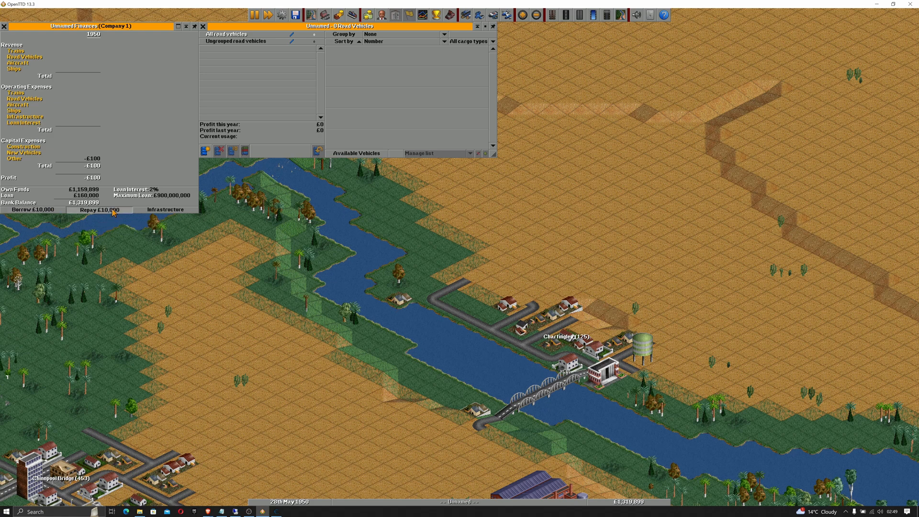
click(99, 210)
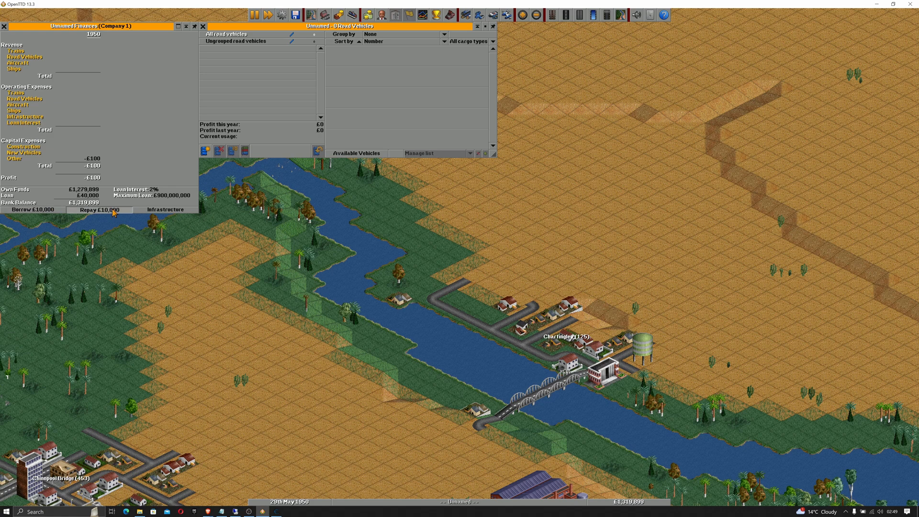
click(97, 209)
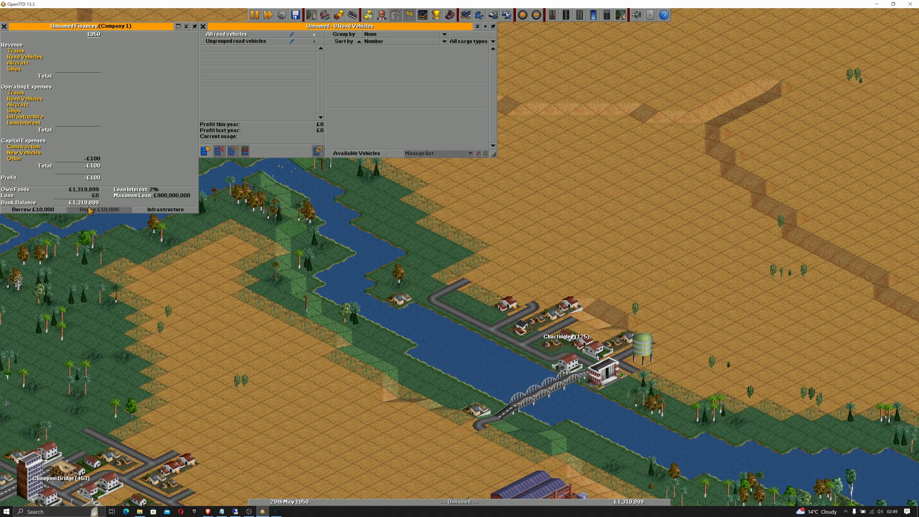
click(37, 209)
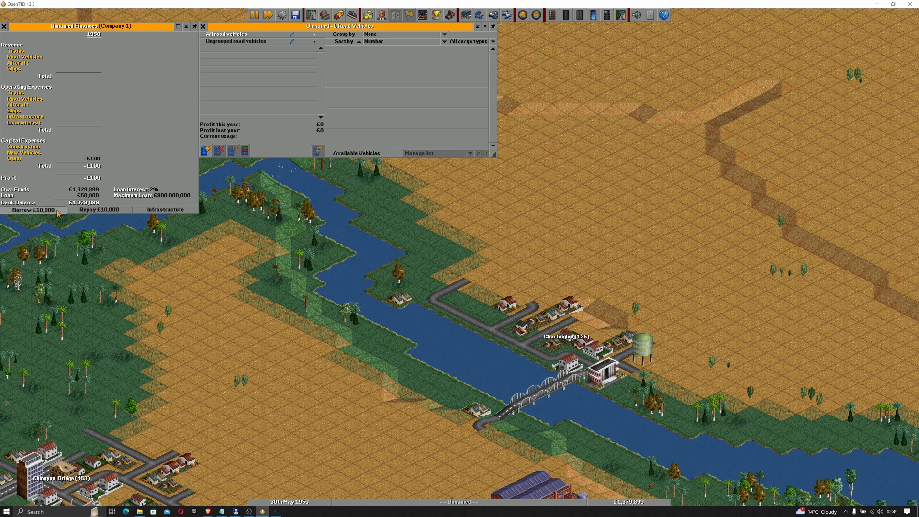
click(100, 210)
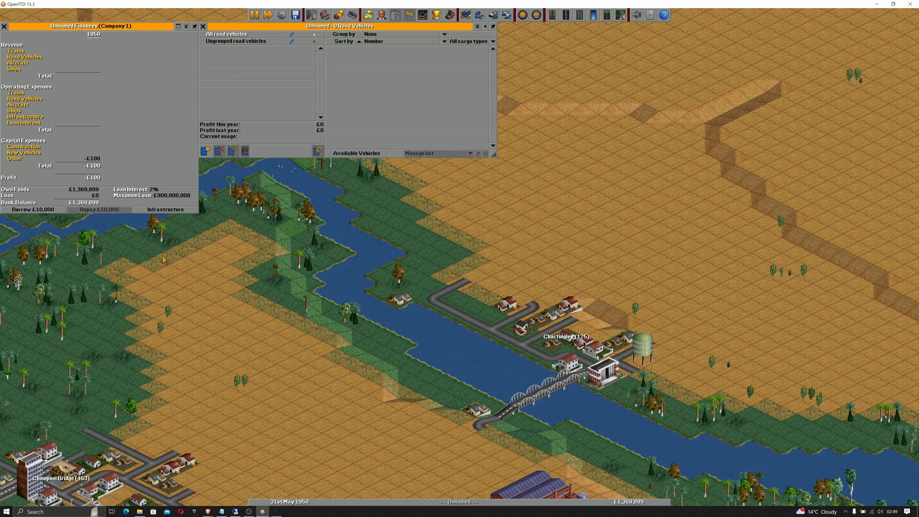